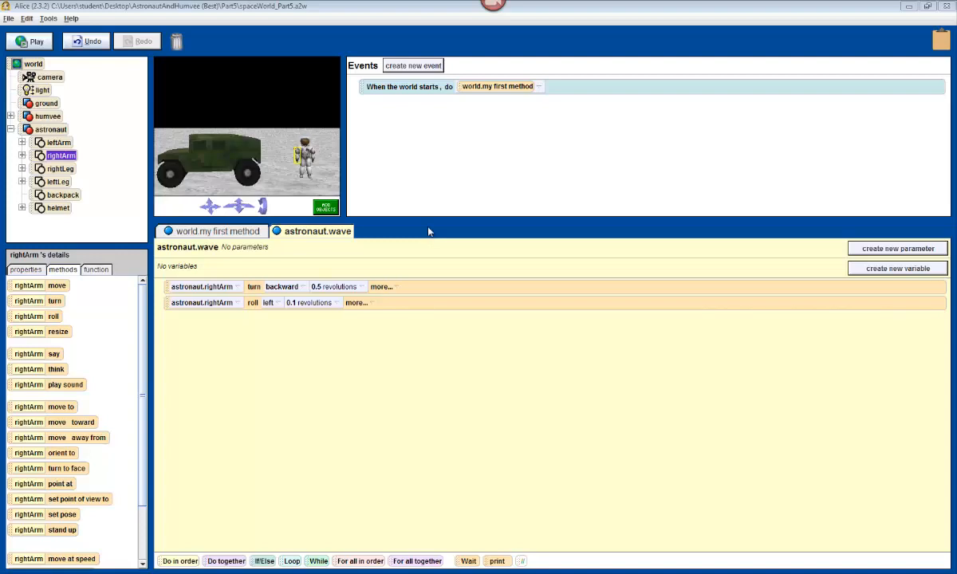
{"action": "mouse_move", "coordinate": [399, 229]}
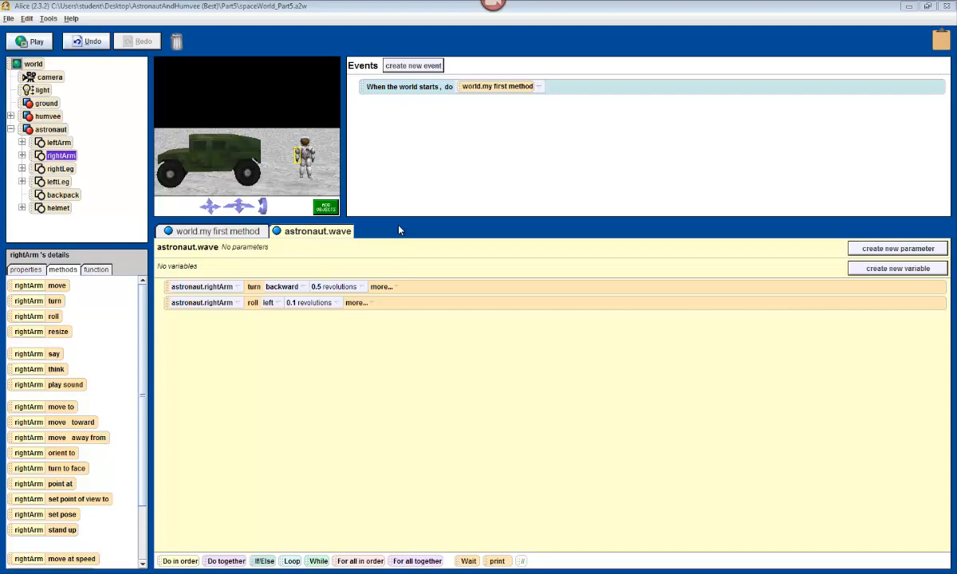
{"action": "mouse_move", "coordinate": [520, 190]}
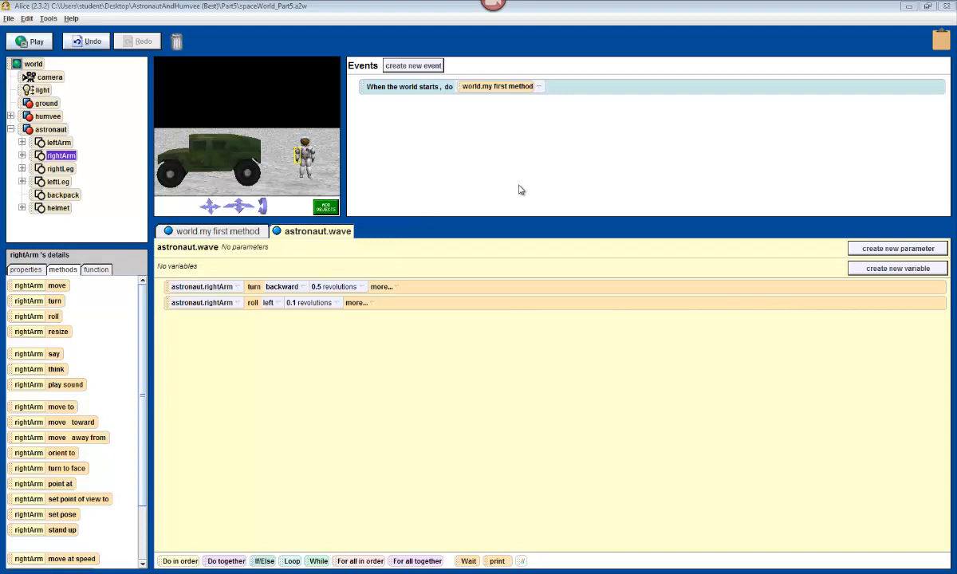
{"action": "mouse_move", "coordinate": [525, 193]}
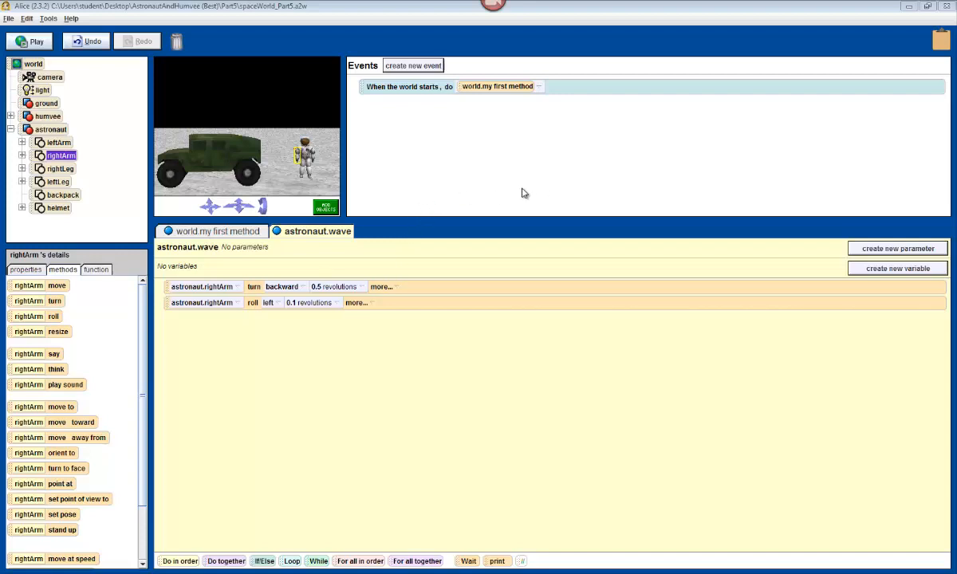
{"action": "mouse_move", "coordinate": [525, 172]}
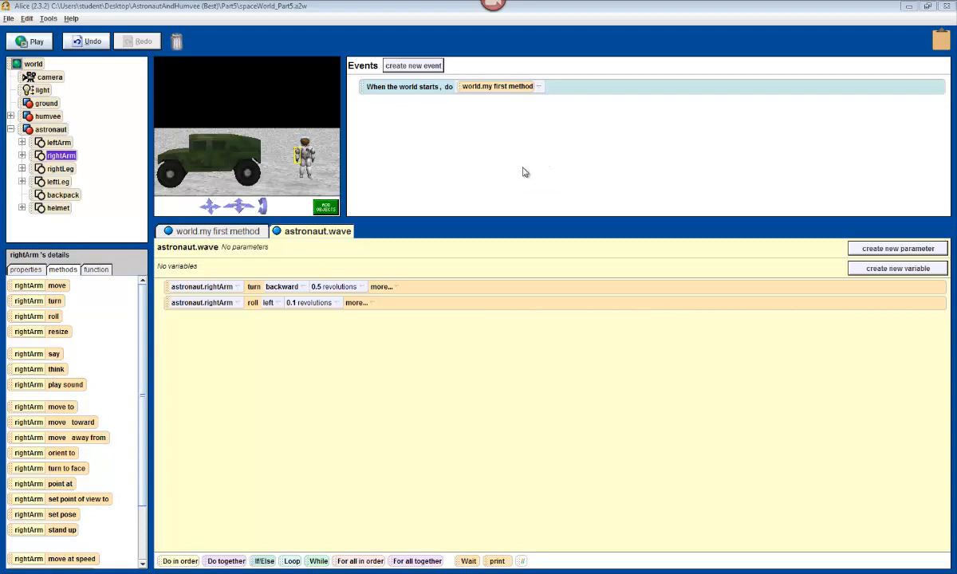
{"action": "mouse_move", "coordinate": [478, 173]}
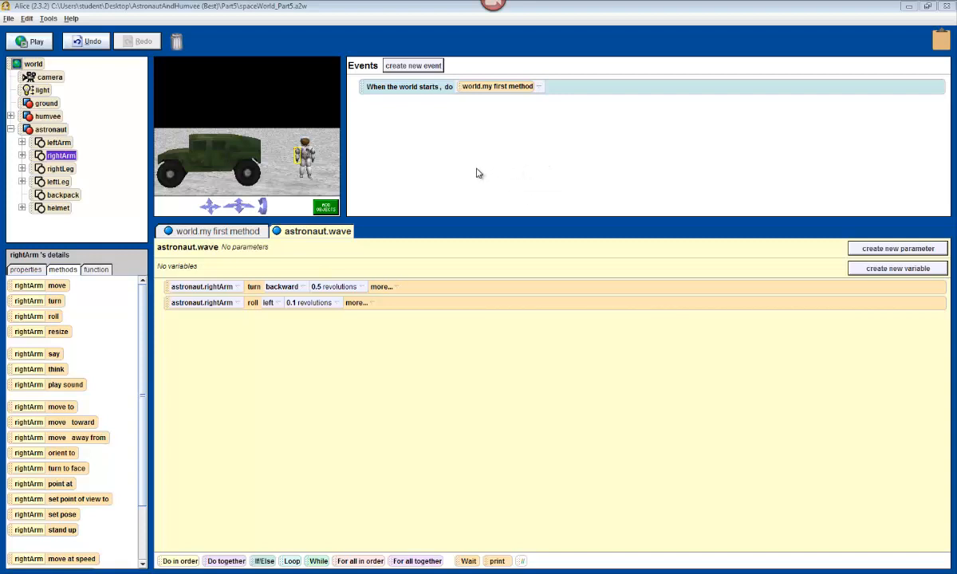
{"action": "mouse_move", "coordinate": [381, 41]}
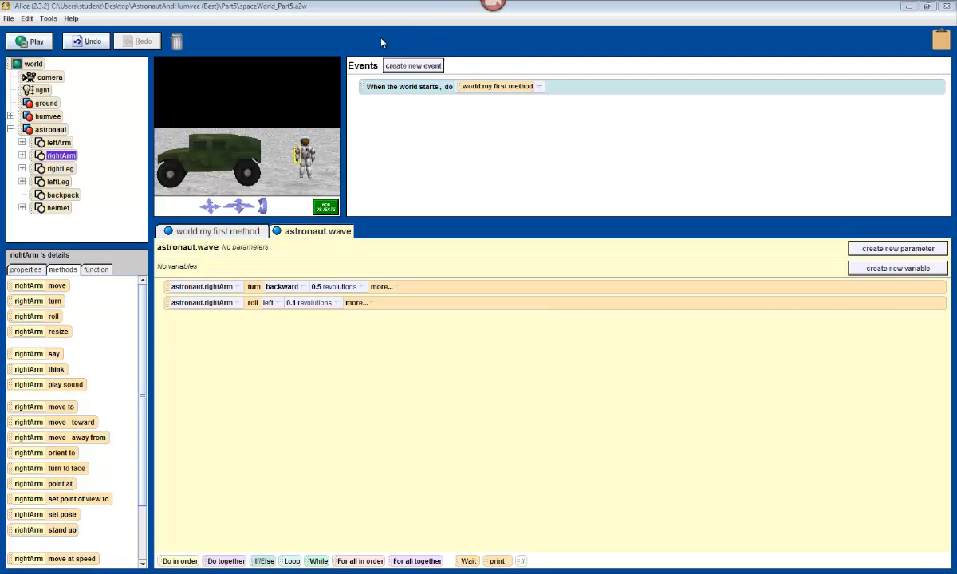
{"action": "mouse_move", "coordinate": [710, 35]}
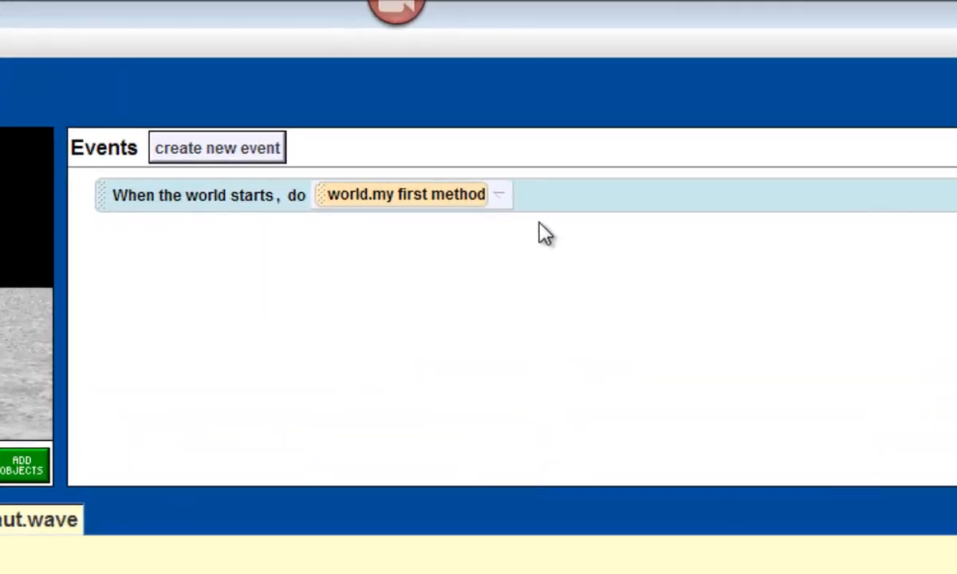
{"action": "mouse_move", "coordinate": [326, 277]}
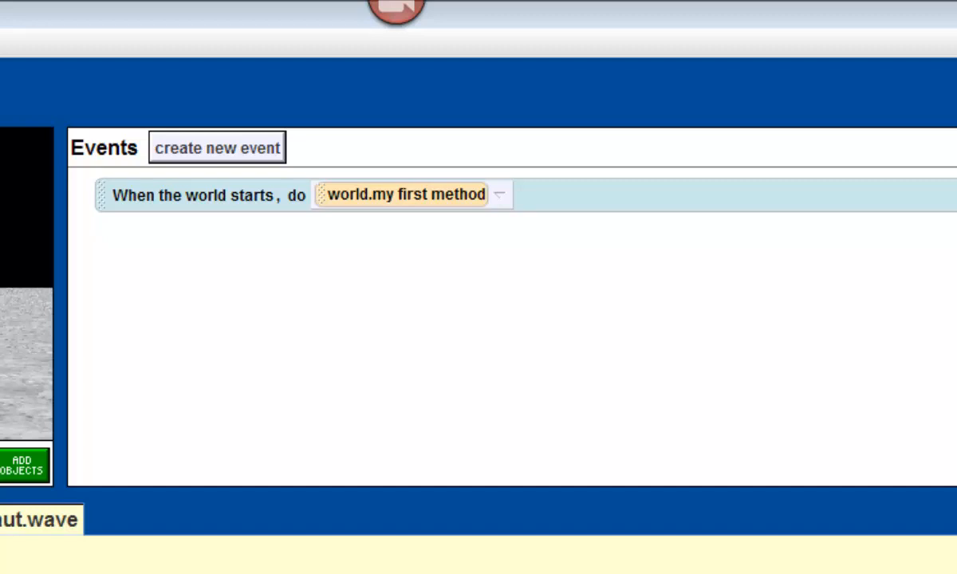
{"action": "mouse_move", "coordinate": [122, 215]}
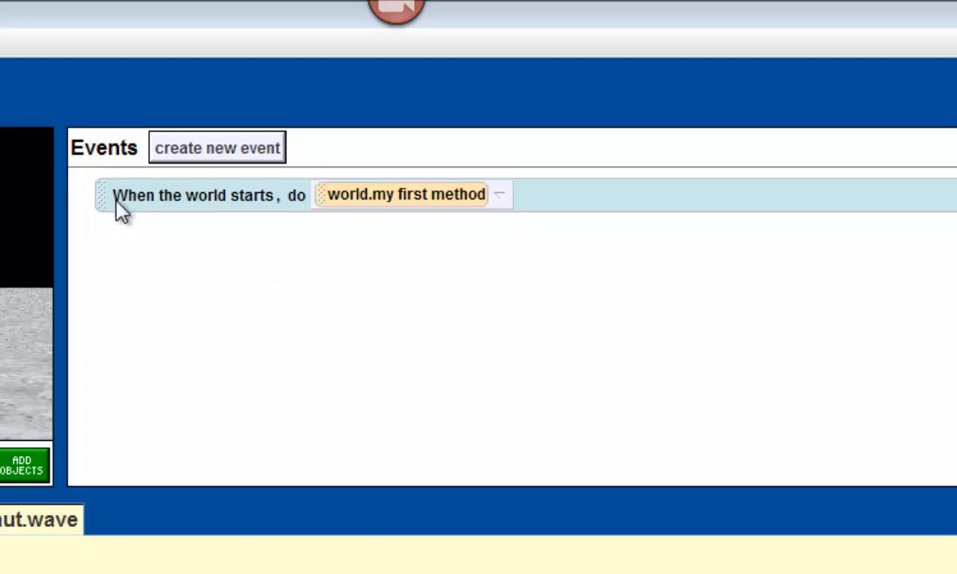
{"action": "mouse_move", "coordinate": [275, 205]}
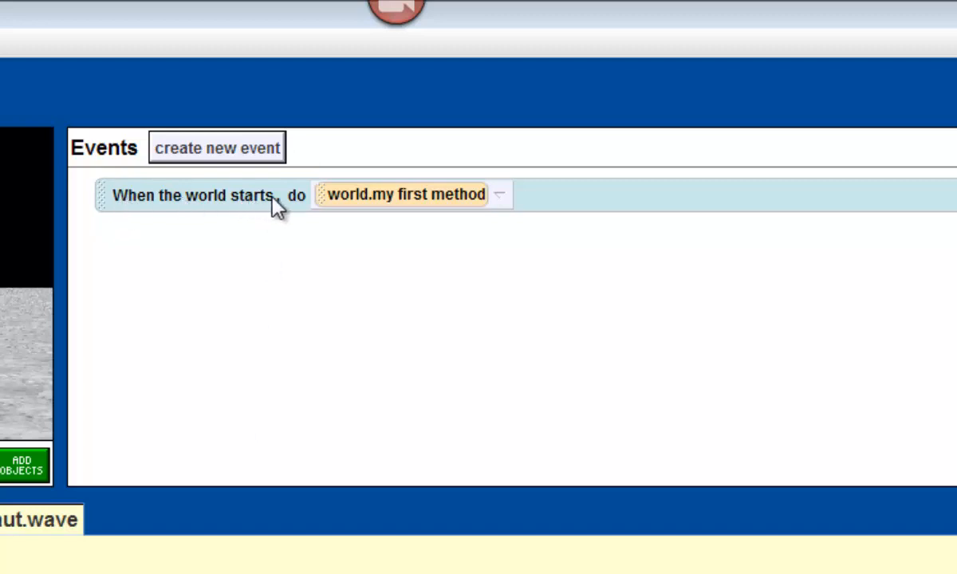
{"action": "mouse_move", "coordinate": [407, 204]}
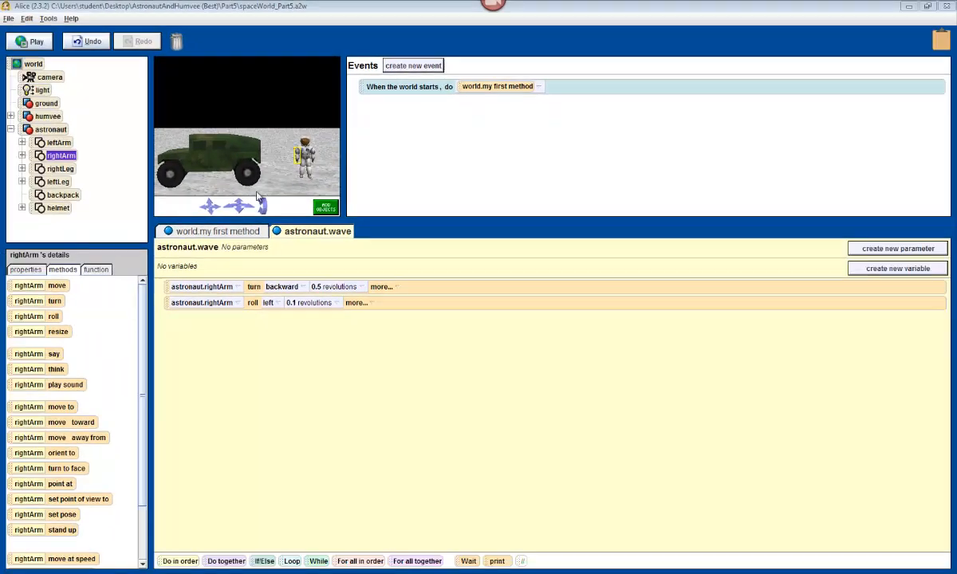
View world.my first method, play the world, and close the run window
{"action": "left_click", "coordinate": [217, 231]}
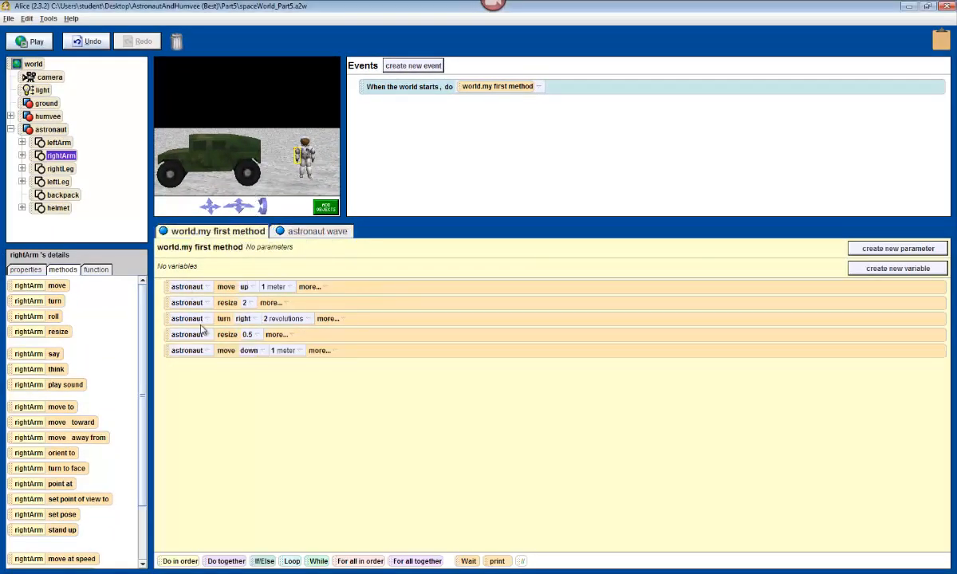
{"action": "mouse_move", "coordinate": [392, 282]}
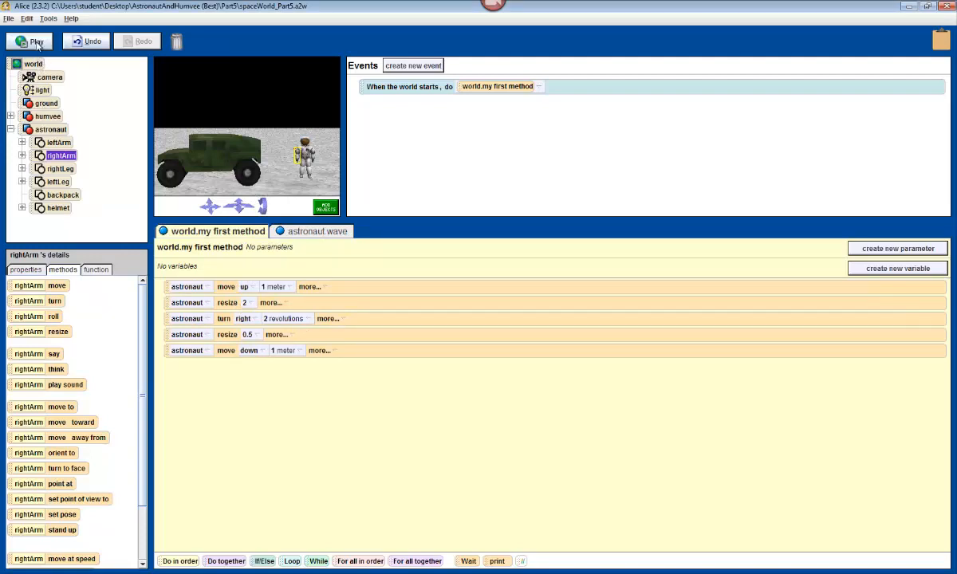
{"action": "left_click", "coordinate": [30, 42]}
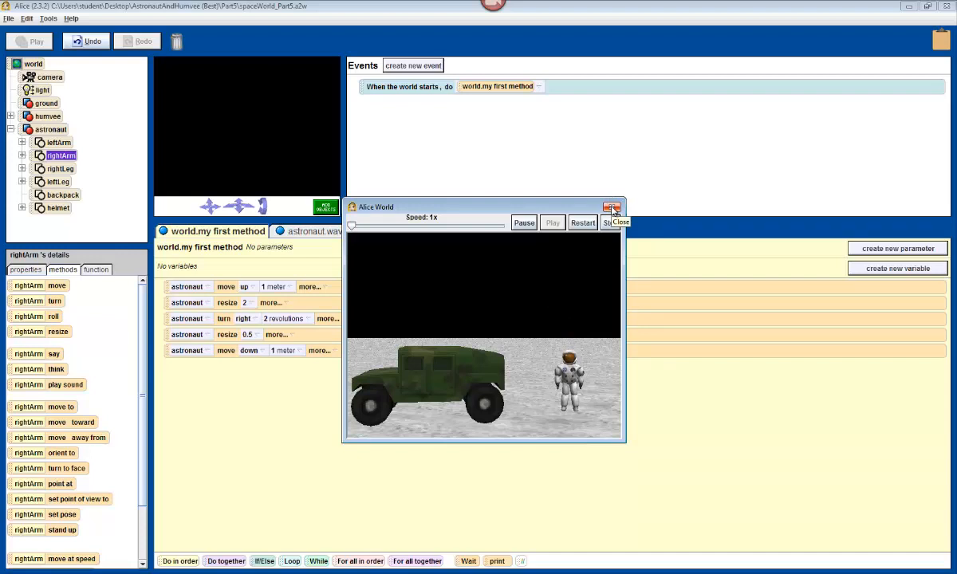
{"action": "left_click", "coordinate": [614, 209]}
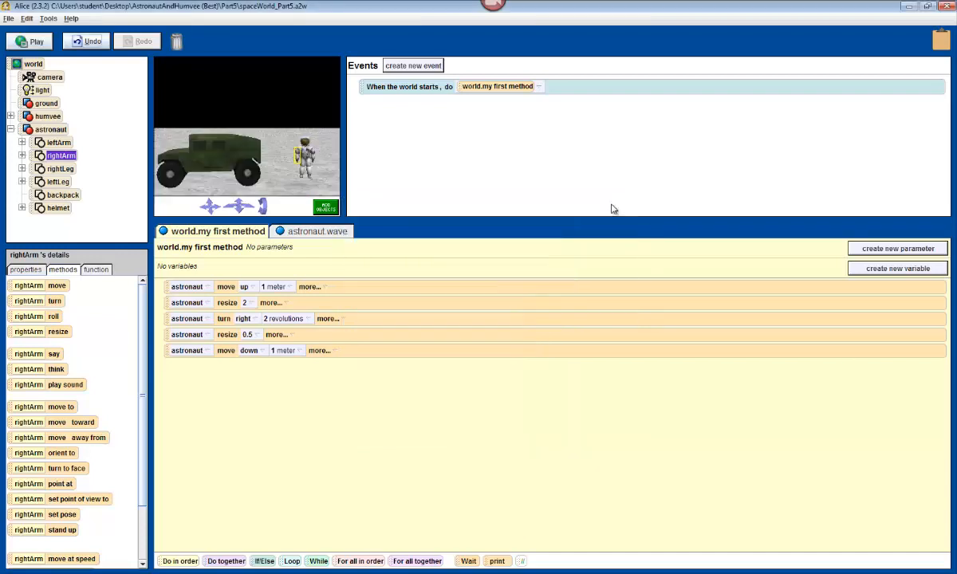
{"action": "mouse_move", "coordinate": [614, 209]}
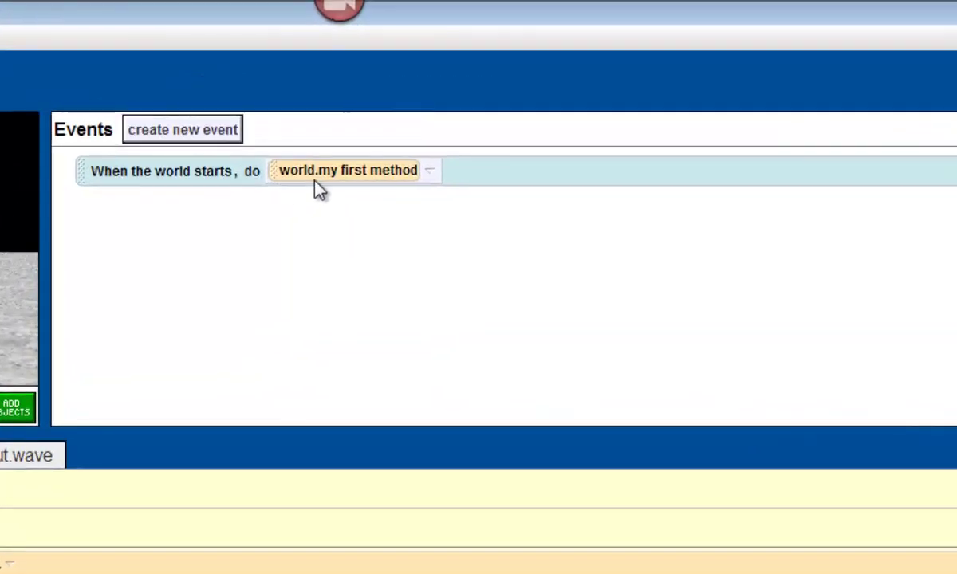
{"action": "mouse_move", "coordinate": [339, 184]}
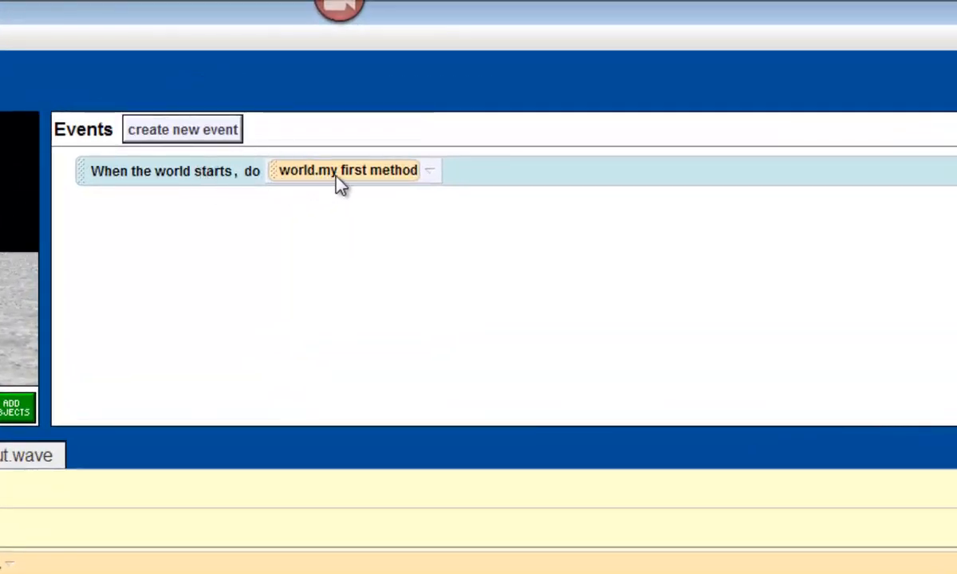
{"action": "mouse_move", "coordinate": [393, 183]}
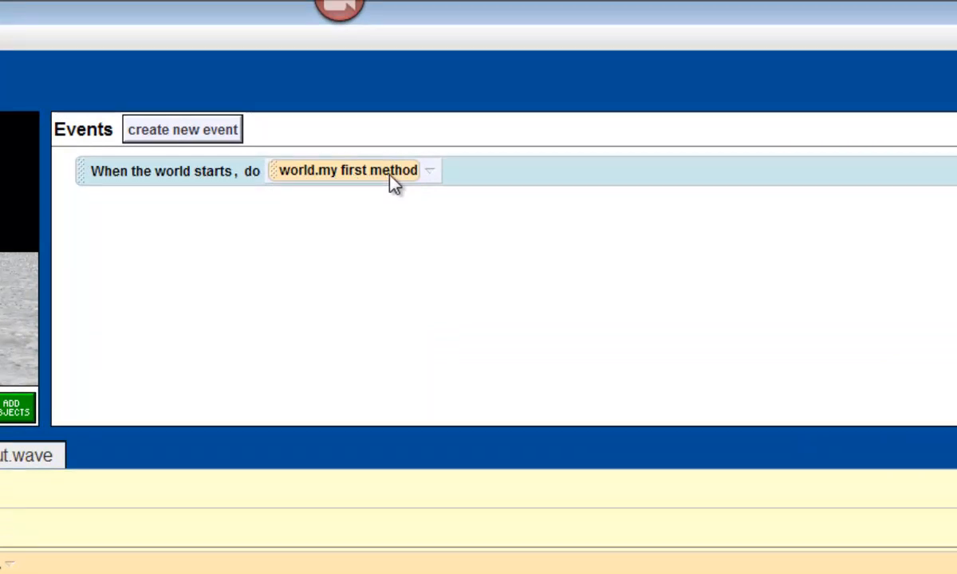
Set 'When the world starts' to run astronaut.wave
{"action": "left_click", "coordinate": [429, 170]}
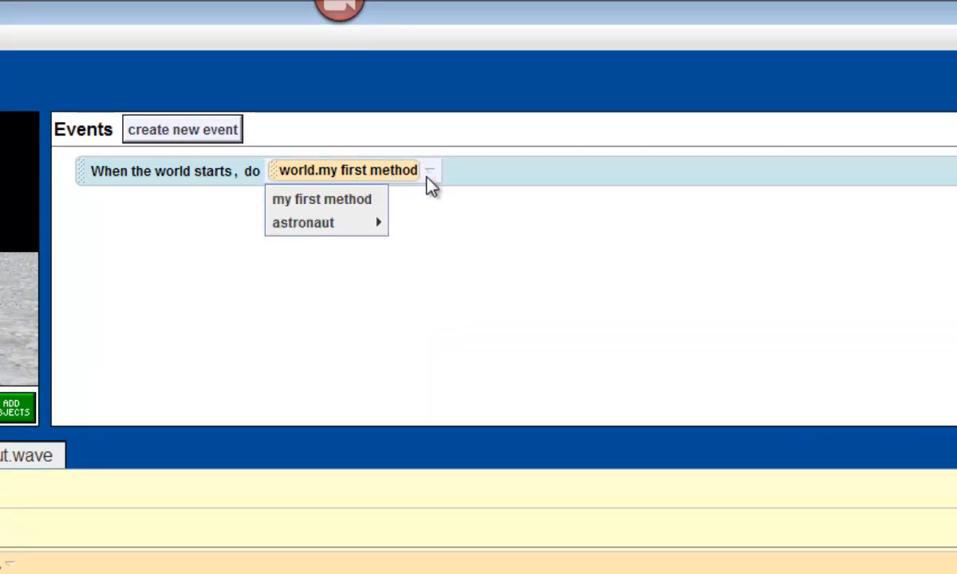
{"action": "mouse_move", "coordinate": [302, 223]}
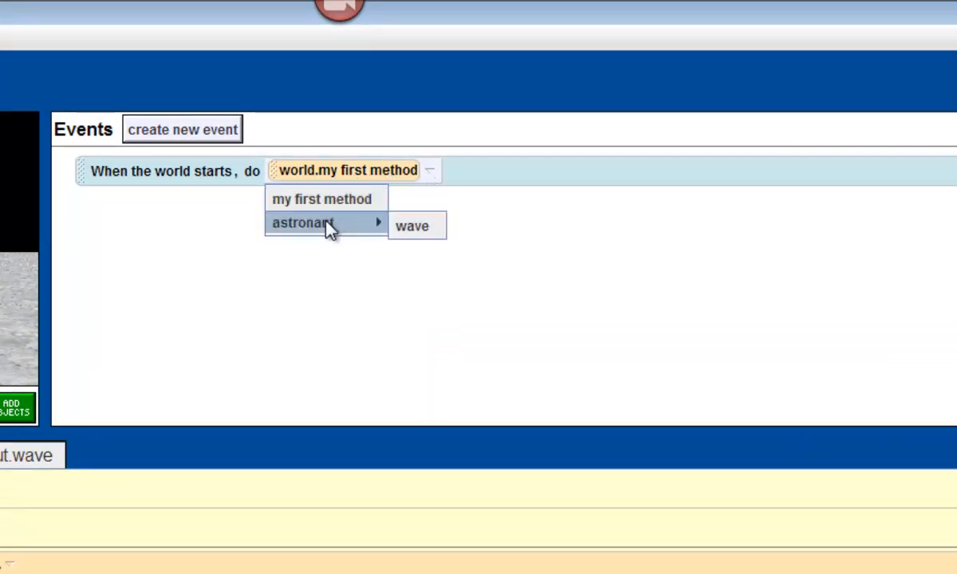
{"action": "left_click", "coordinate": [412, 226]}
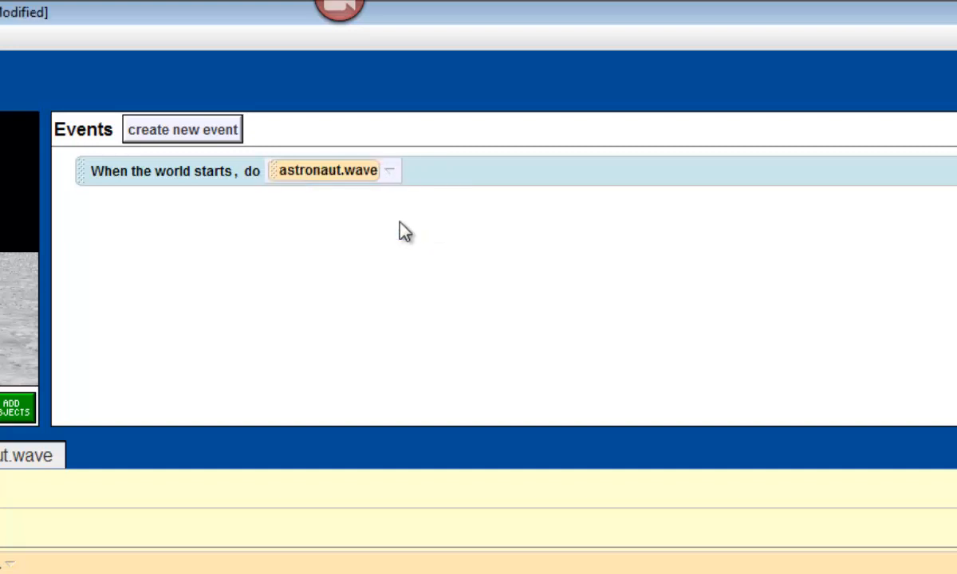
{"action": "mouse_move", "coordinate": [175, 217]}
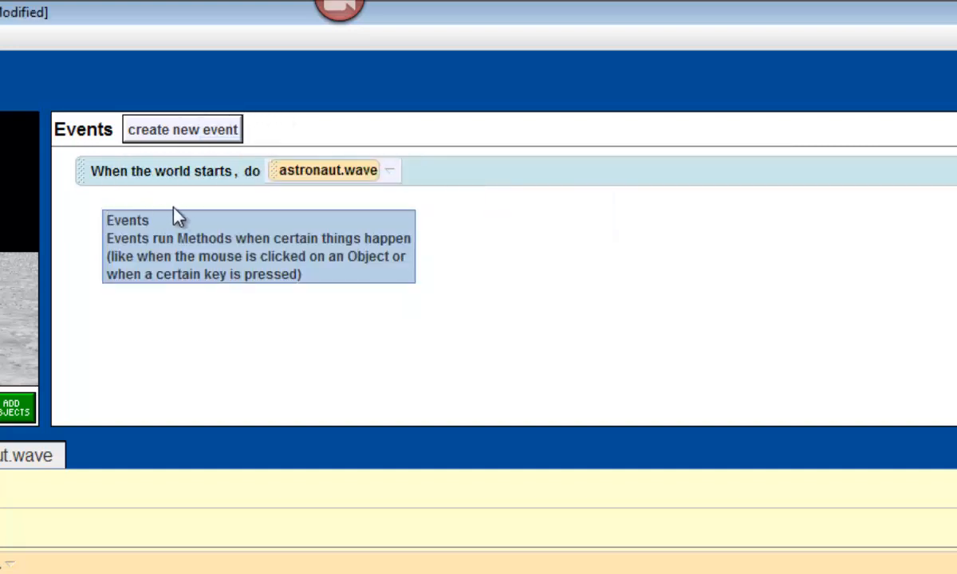
{"action": "mouse_move", "coordinate": [182, 209]}
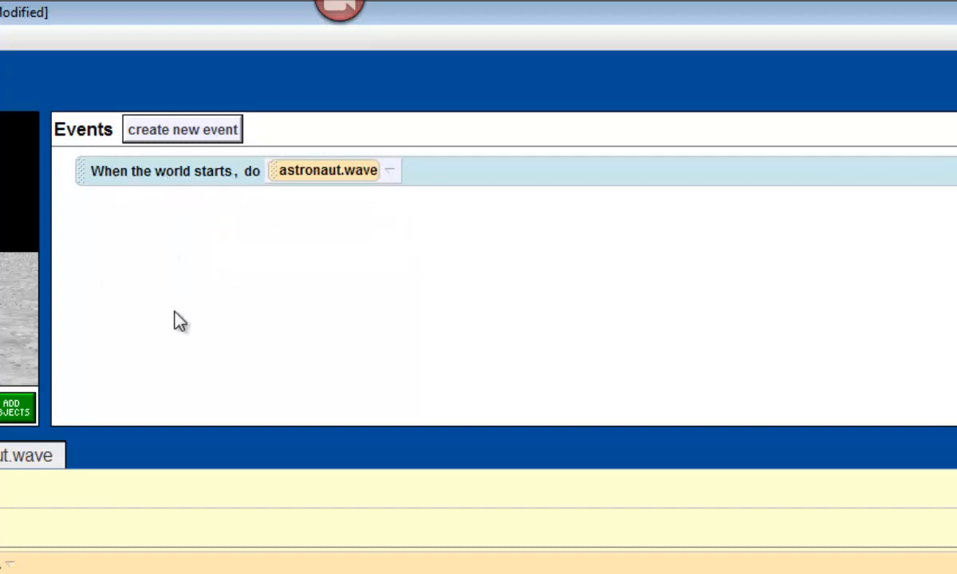
{"action": "mouse_move", "coordinate": [387, 183]}
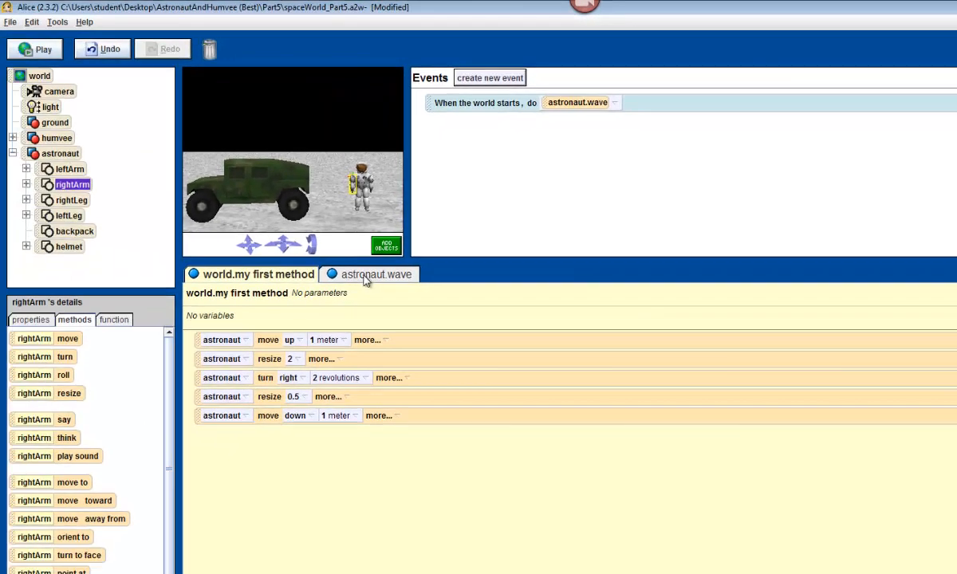
Play the world to preview the astronaut's arm wave, then close the window
{"action": "left_click", "coordinate": [375, 273]}
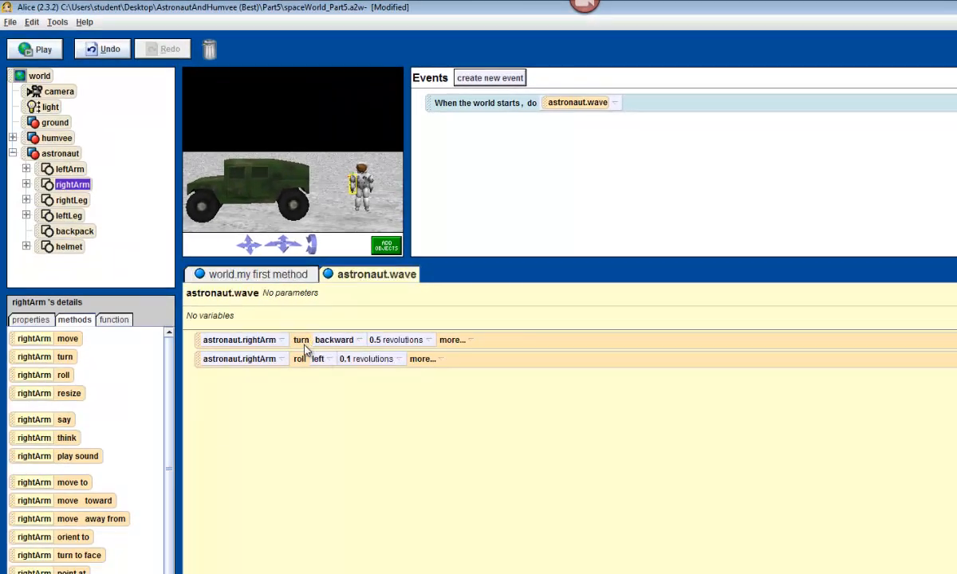
{"action": "mouse_move", "coordinate": [434, 342]}
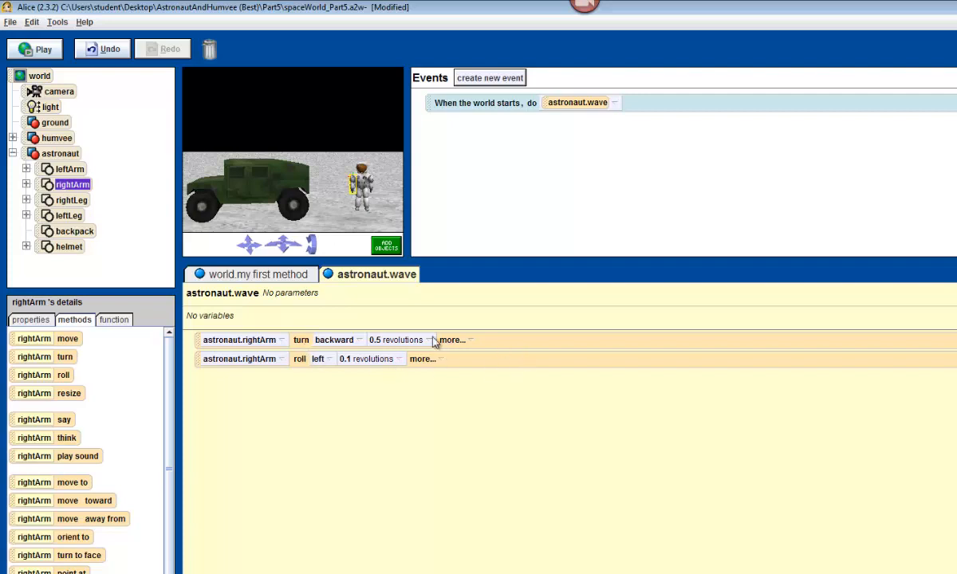
{"action": "mouse_move", "coordinate": [11, 215]}
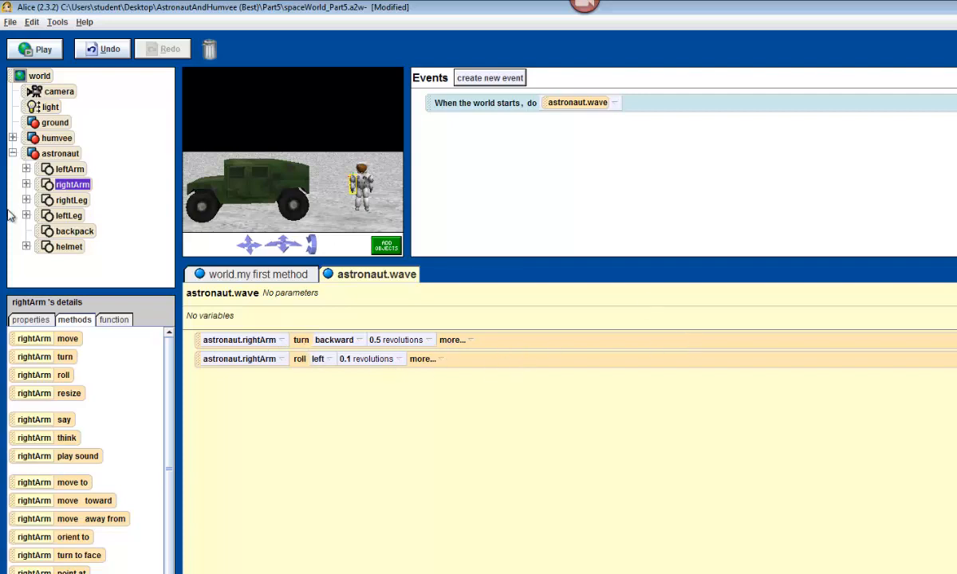
{"action": "mouse_move", "coordinate": [57, 22]}
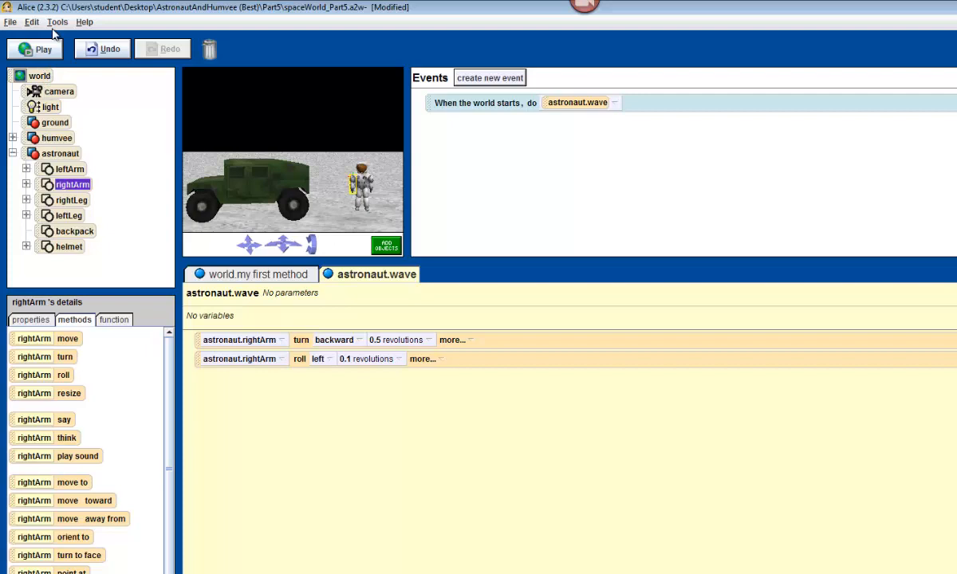
{"action": "mouse_move", "coordinate": [43, 49]}
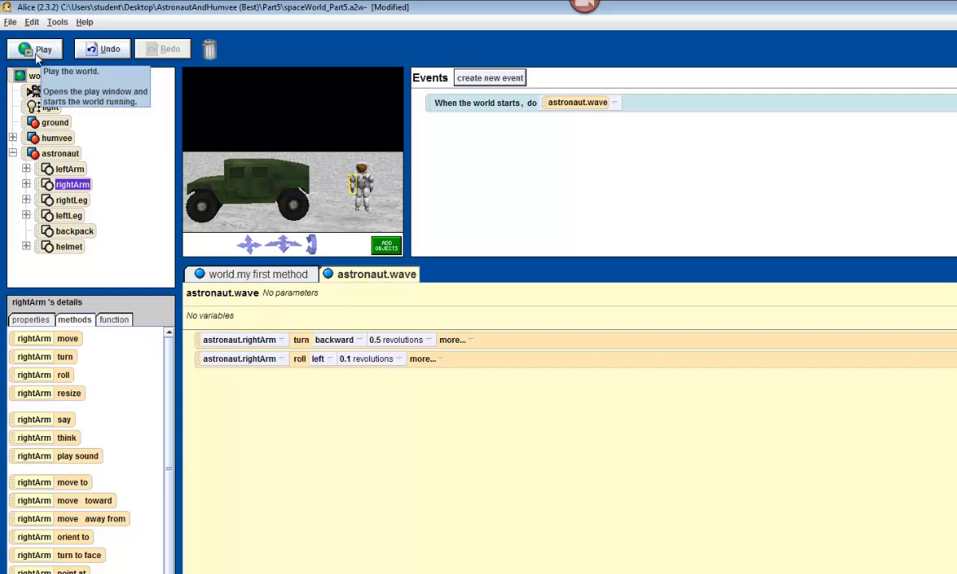
{"action": "left_click", "coordinate": [34, 49]}
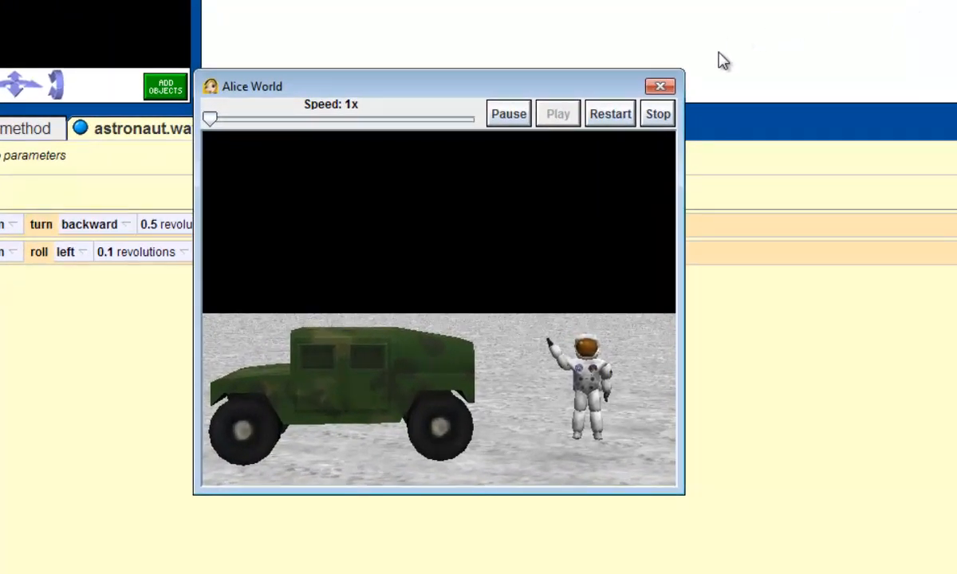
{"action": "left_click", "coordinate": [610, 113]}
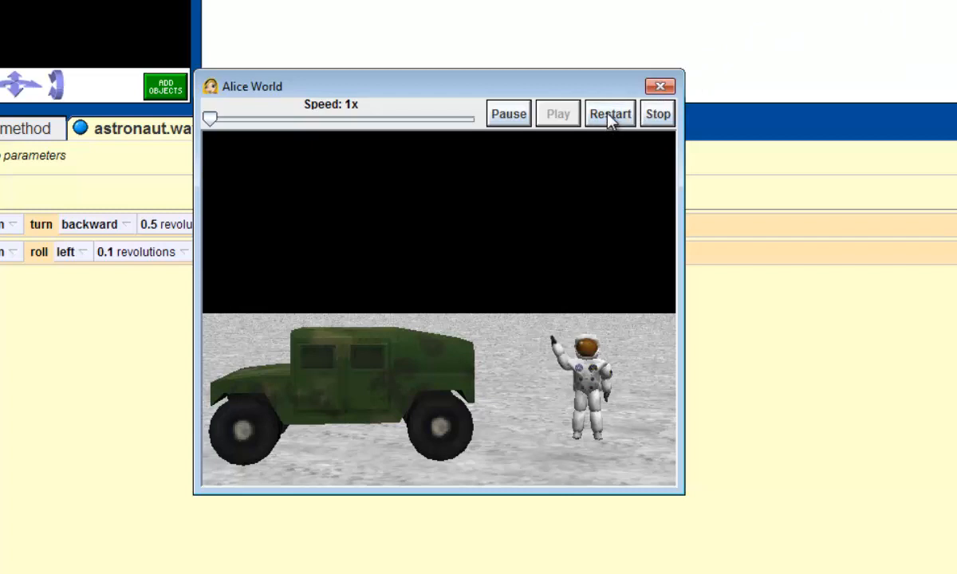
{"action": "mouse_move", "coordinate": [650, 108]}
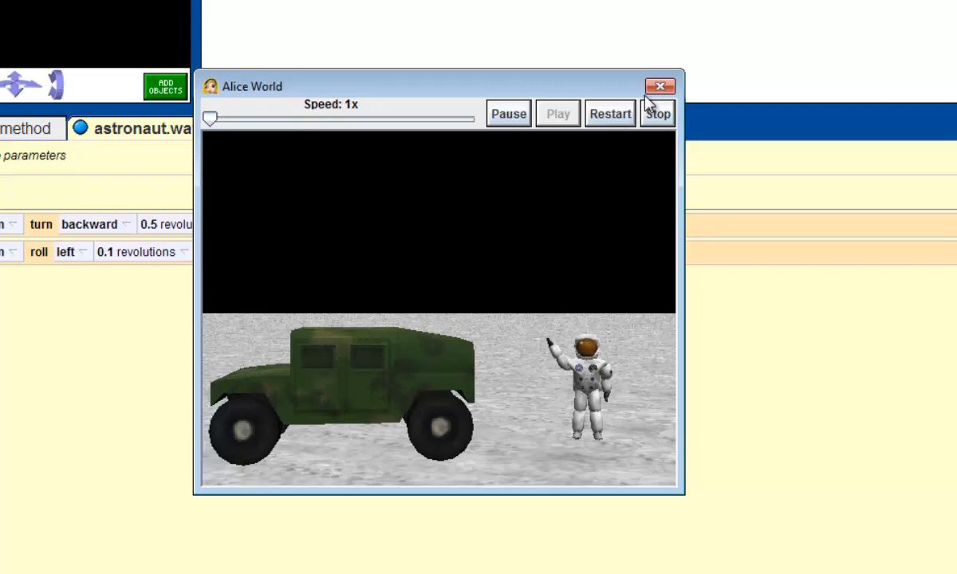
{"action": "mouse_move", "coordinate": [660, 85]}
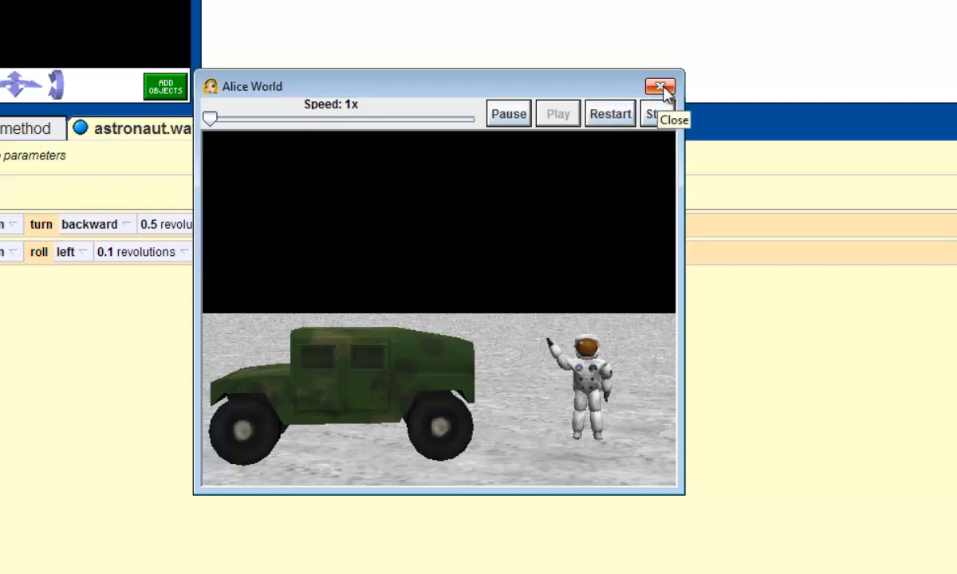
{"action": "left_click", "coordinate": [659, 87]}
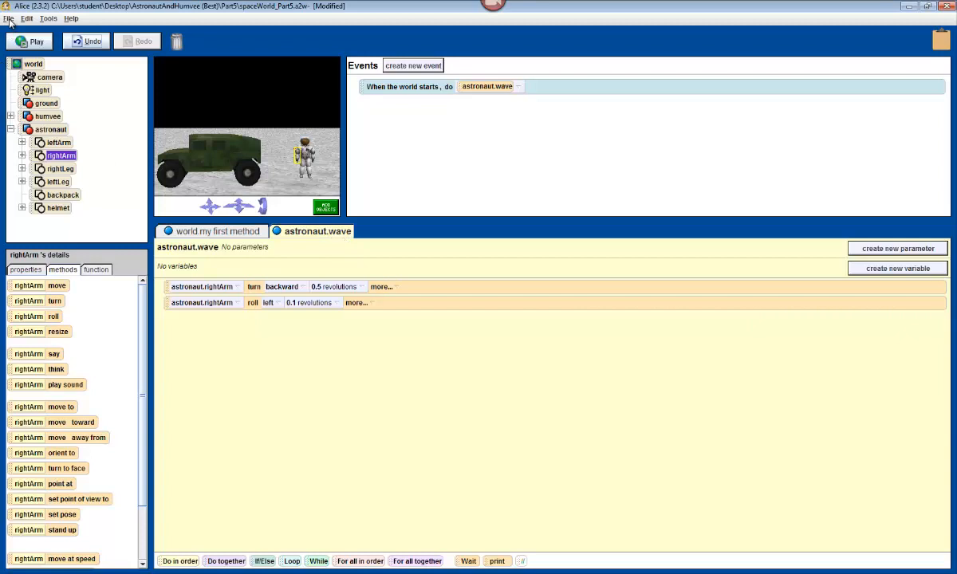
Save the space world with File > Save World
{"action": "left_click", "coordinate": [9, 18]}
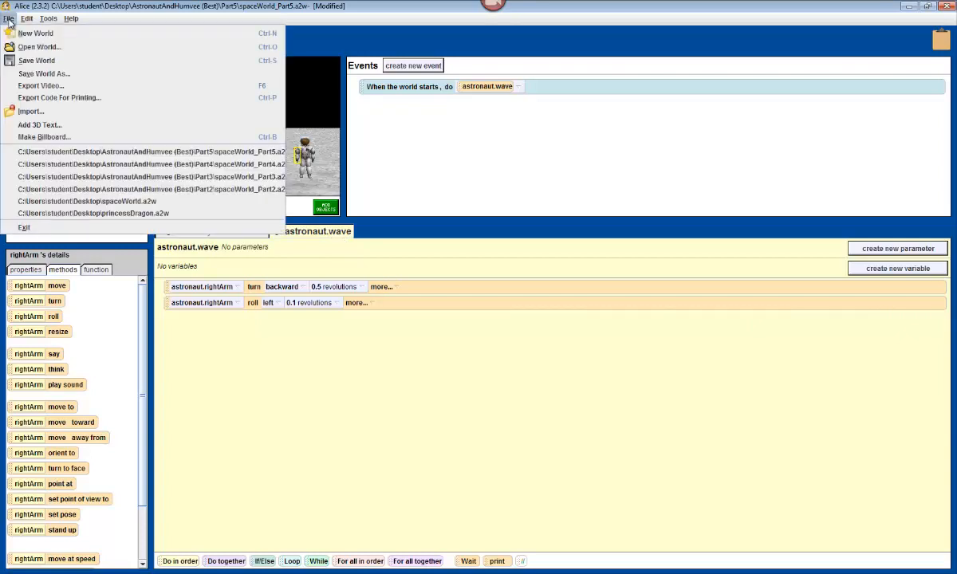
{"action": "mouse_move", "coordinate": [36, 60]}
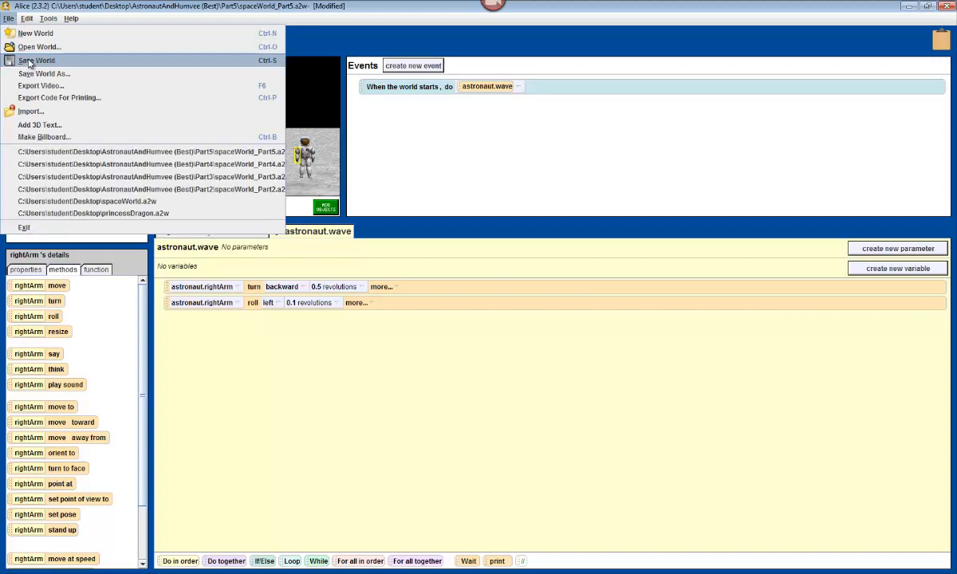
{"action": "left_click", "coordinate": [37, 60]}
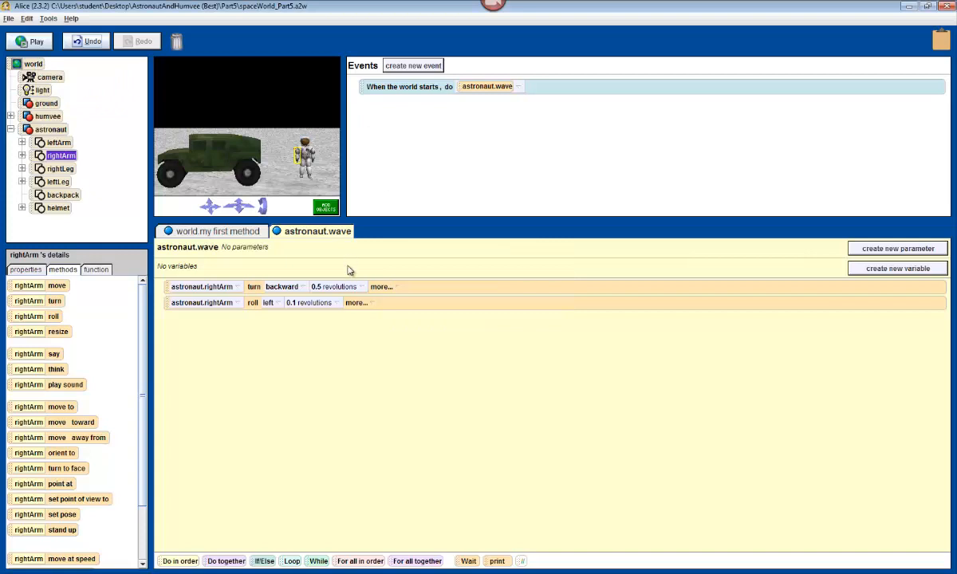
{"action": "mouse_move", "coordinate": [311, 241]}
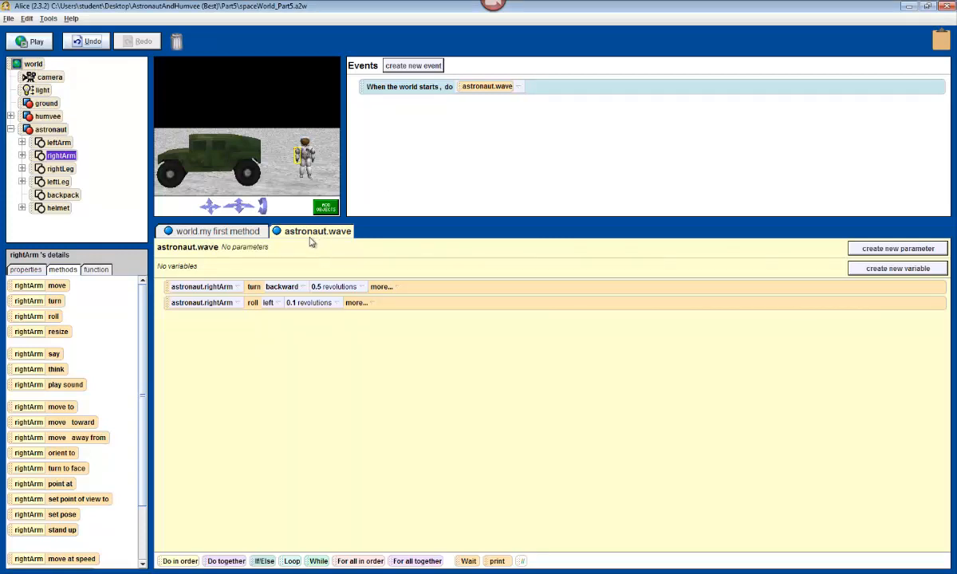
{"action": "mouse_move", "coordinate": [461, 271]}
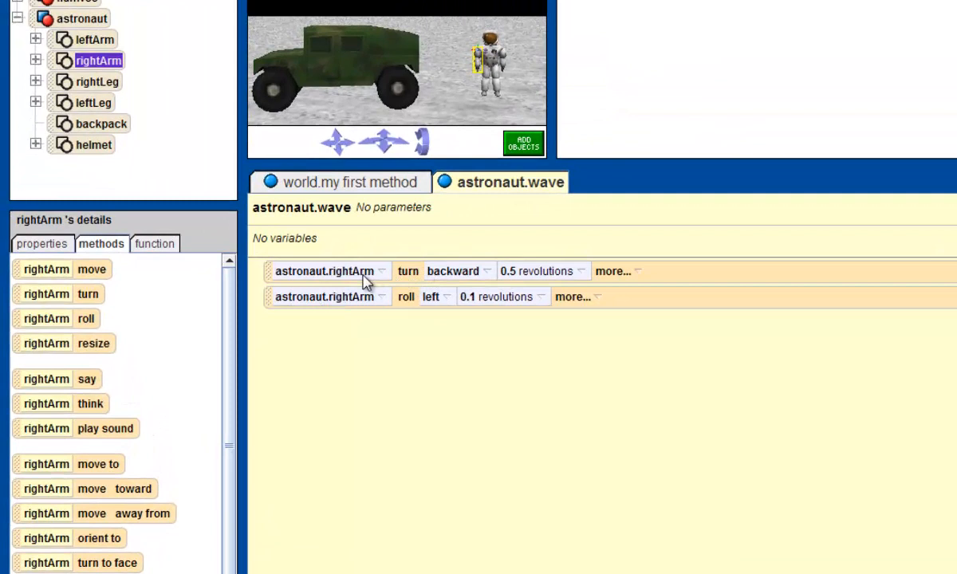
{"action": "mouse_move", "coordinate": [390, 281]}
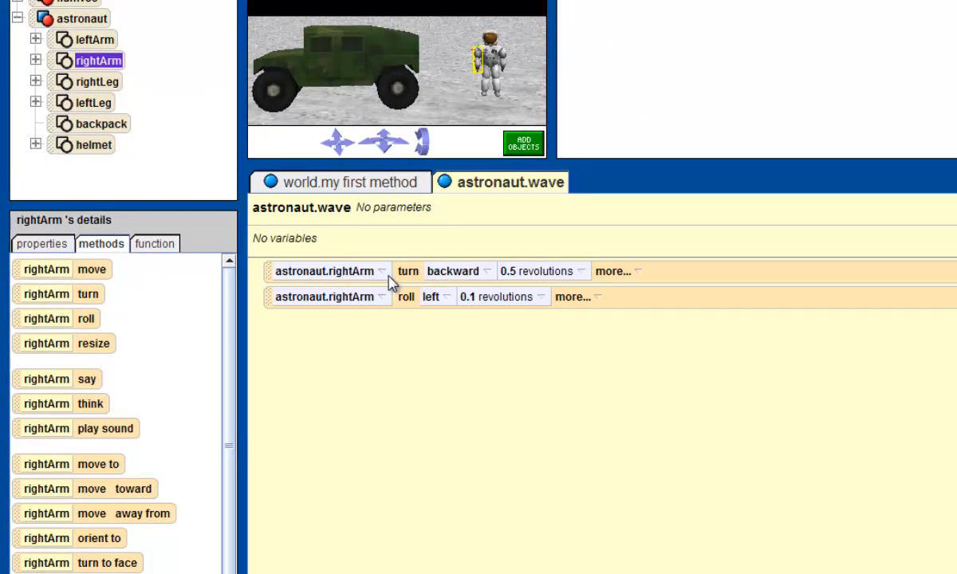
{"action": "mouse_move", "coordinate": [421, 307]}
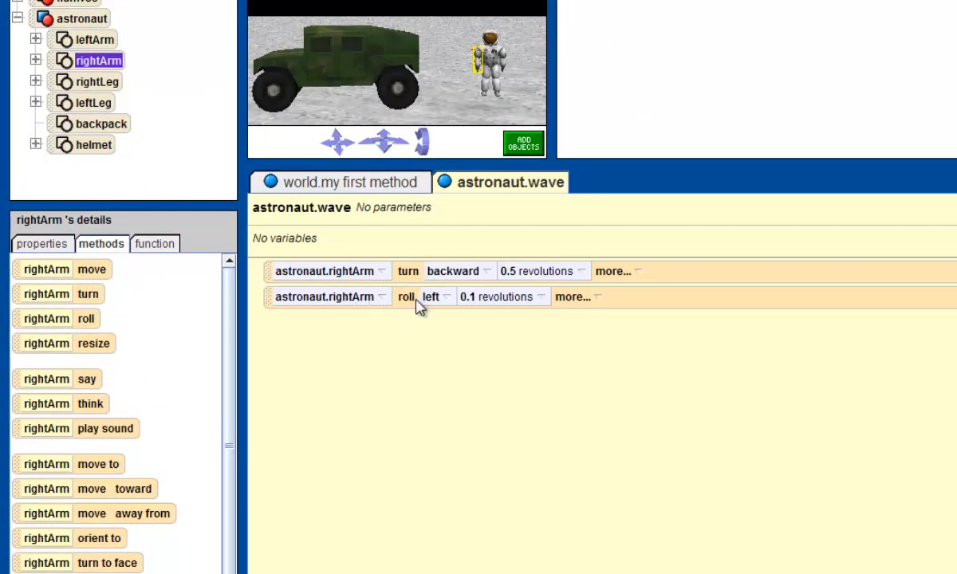
{"action": "mouse_move", "coordinate": [414, 305]}
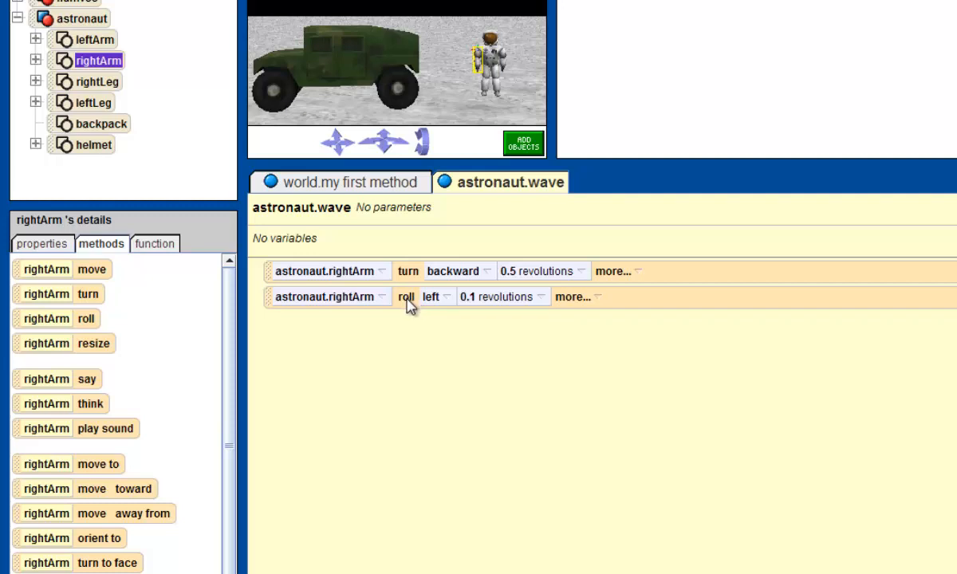
{"action": "mouse_move", "coordinate": [335, 301]}
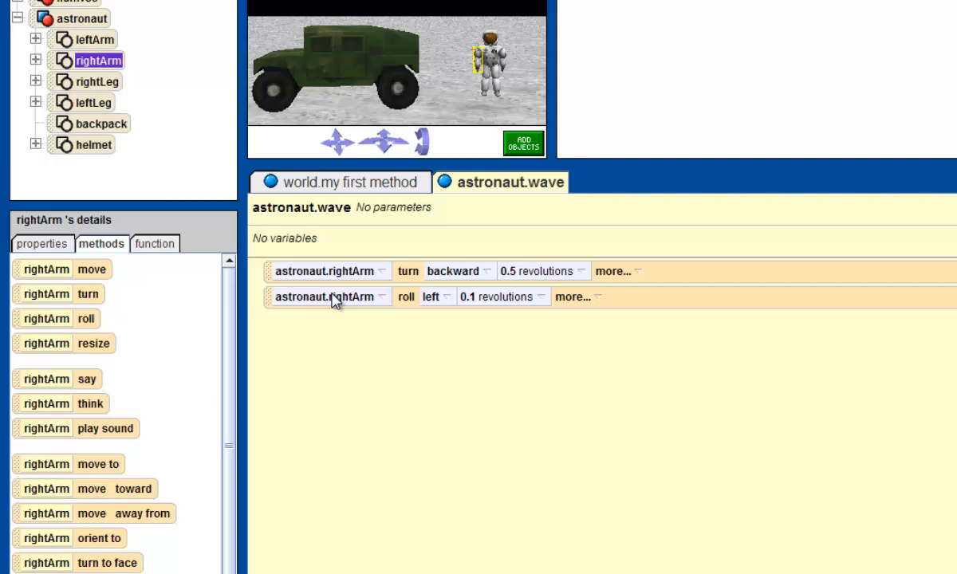
{"action": "mouse_move", "coordinate": [414, 280]}
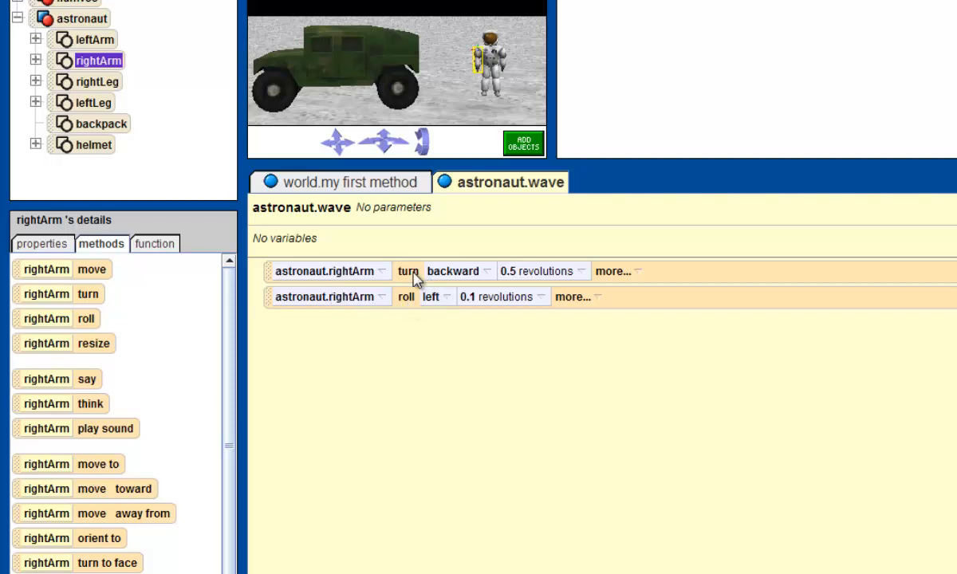
{"action": "mouse_move", "coordinate": [408, 310]}
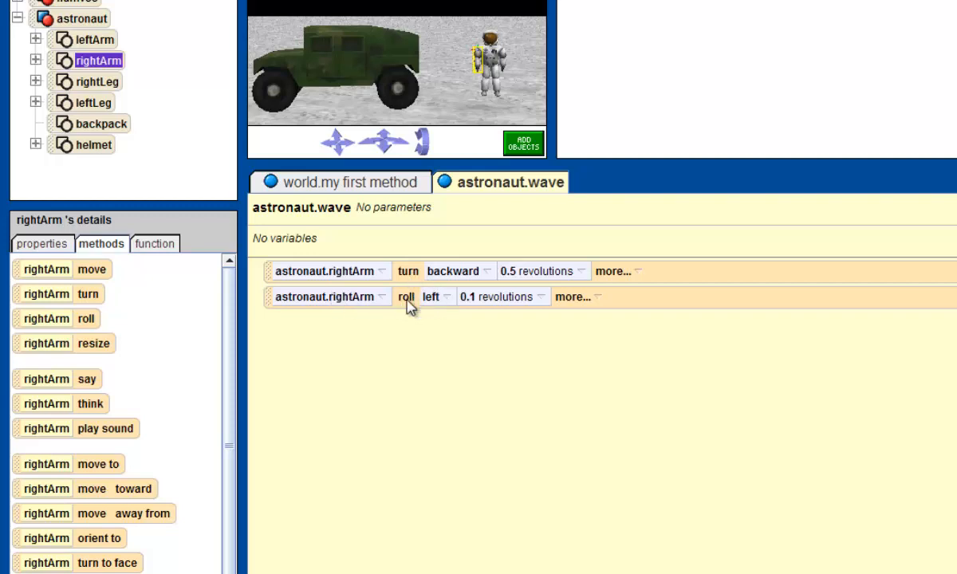
{"action": "mouse_move", "coordinate": [159, 287]}
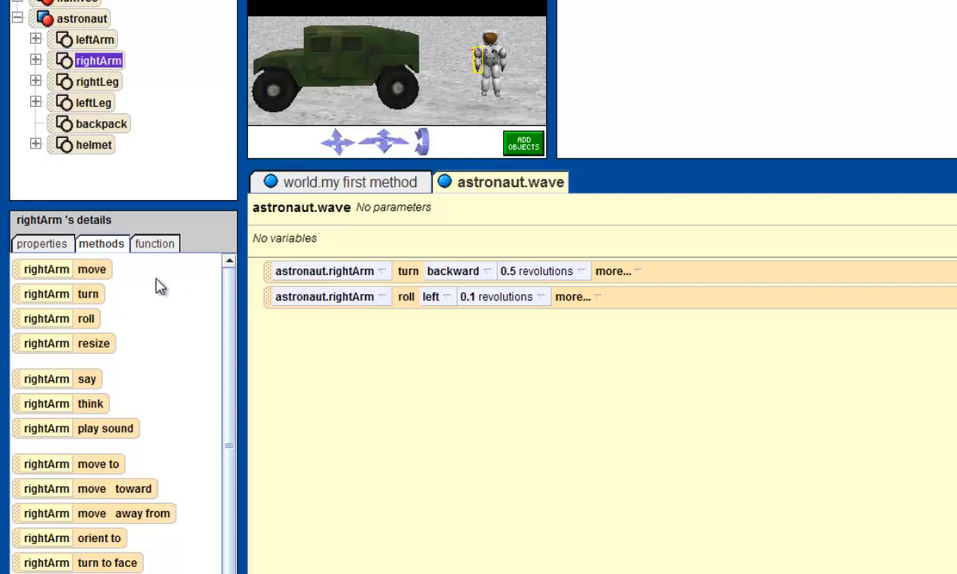
{"action": "mouse_move", "coordinate": [108, 273]}
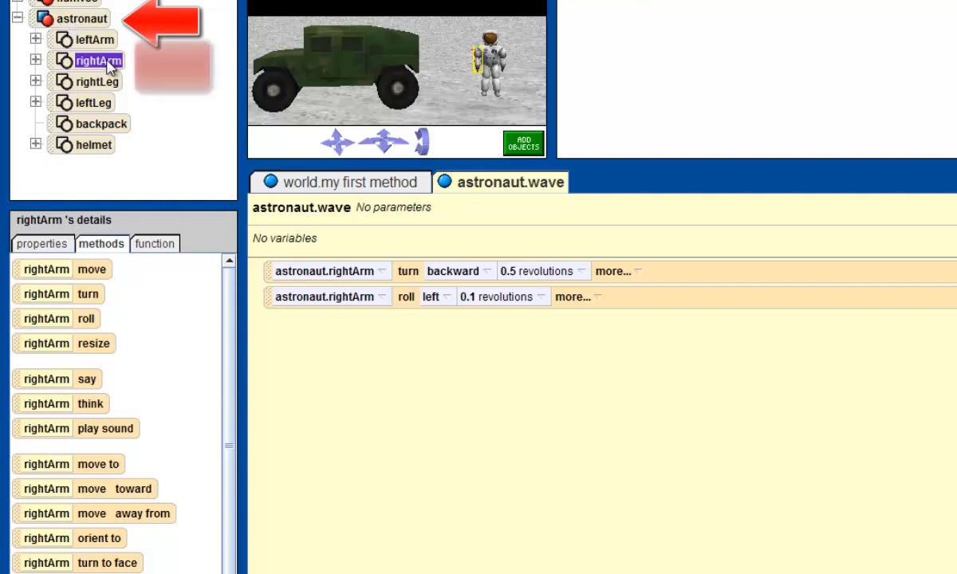
{"action": "mouse_move", "coordinate": [108, 78]}
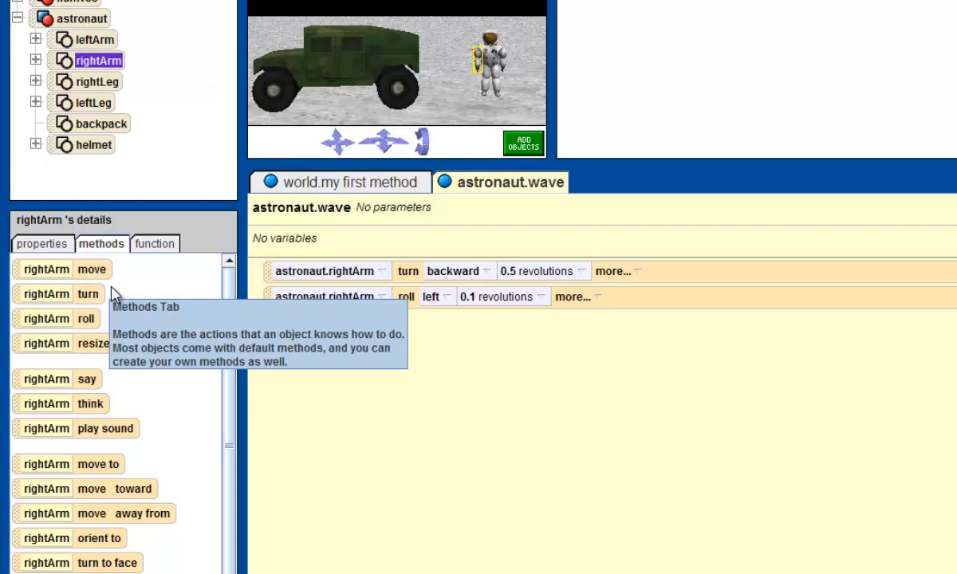
{"action": "mouse_move", "coordinate": [421, 302]}
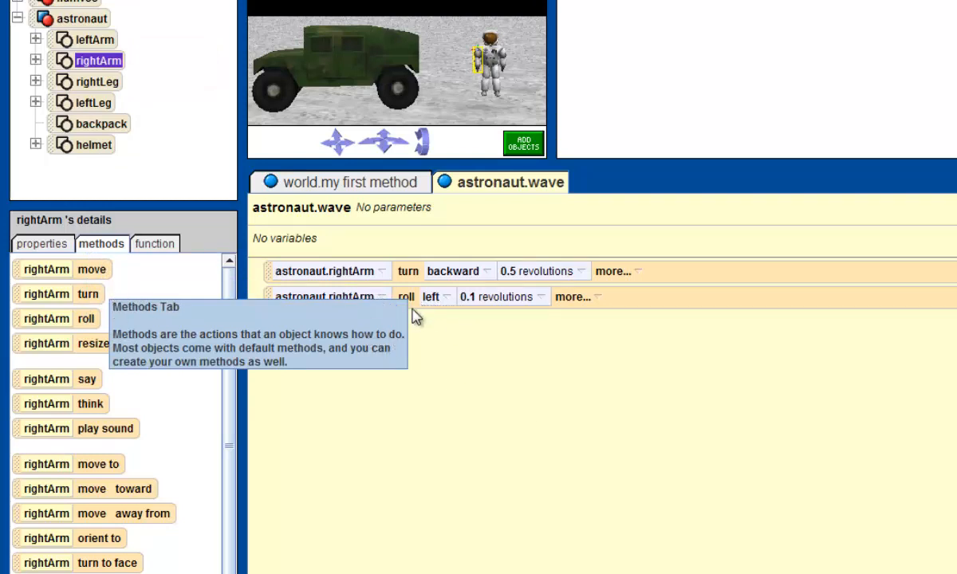
{"action": "mouse_move", "coordinate": [391, 307]}
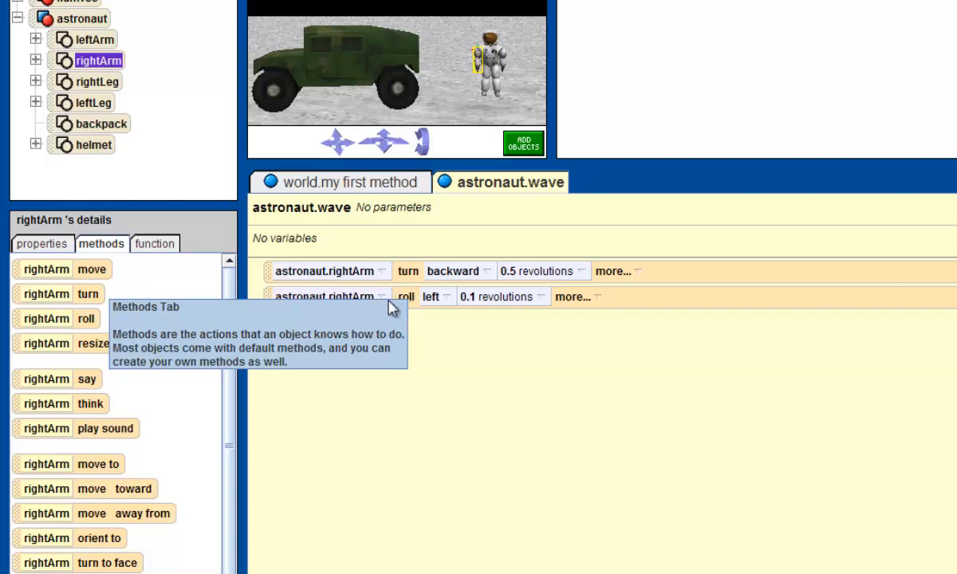
{"action": "mouse_move", "coordinate": [456, 314]}
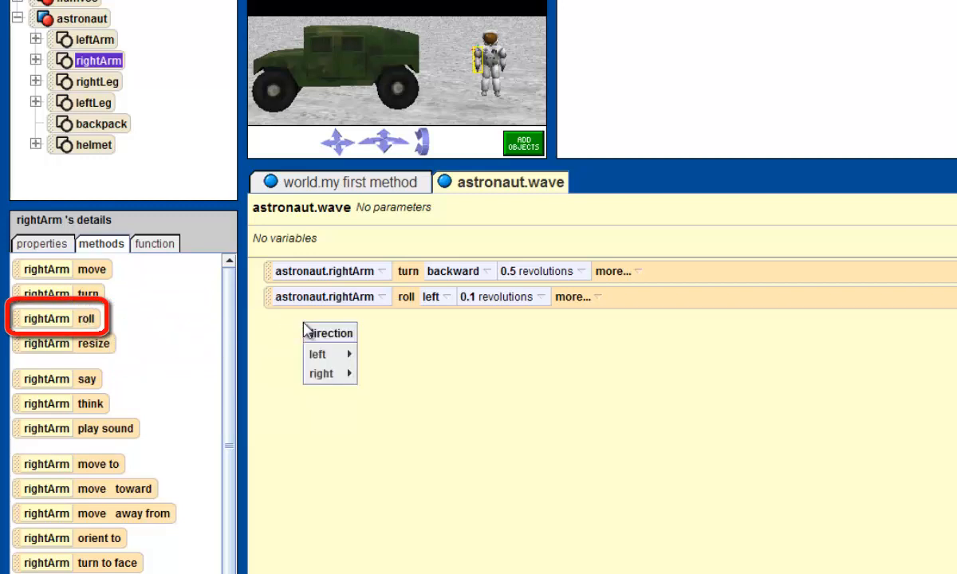
{"action": "mouse_move", "coordinate": [320, 374]}
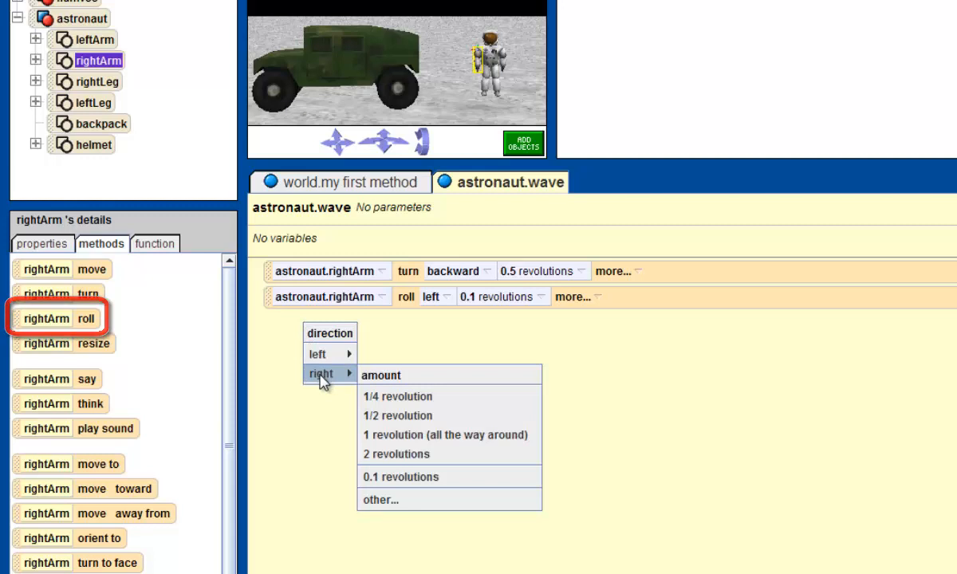
{"action": "mouse_move", "coordinate": [422, 484]}
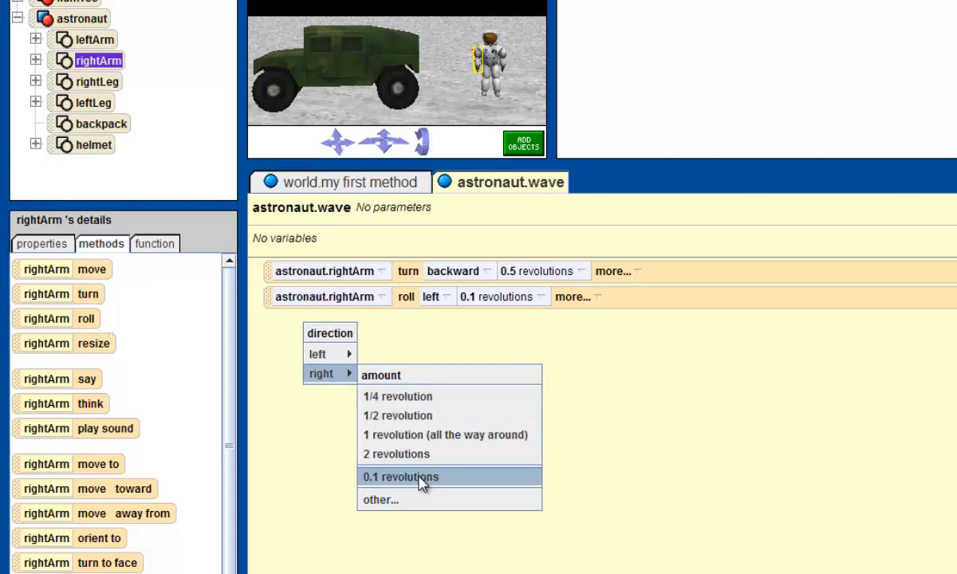
Add a rightArm roll right 0.1 revolutions step after the left roll
{"action": "left_click", "coordinate": [399, 476]}
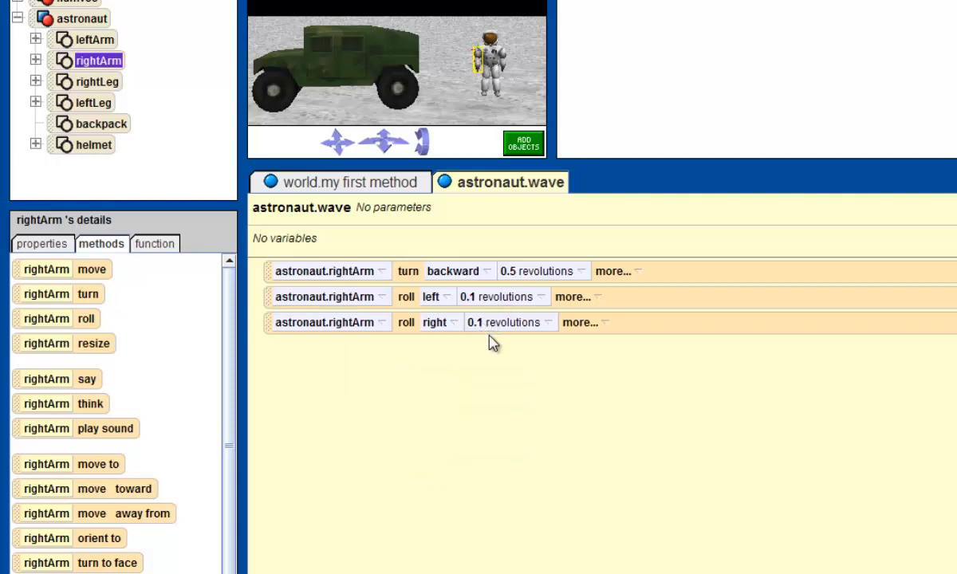
{"action": "mouse_move", "coordinate": [501, 339]}
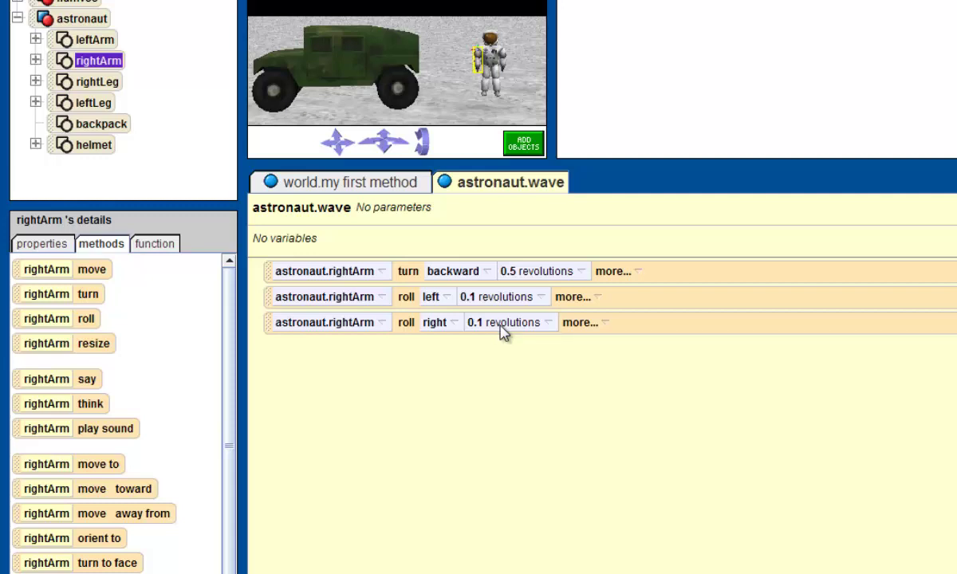
{"action": "mouse_move", "coordinate": [483, 309]}
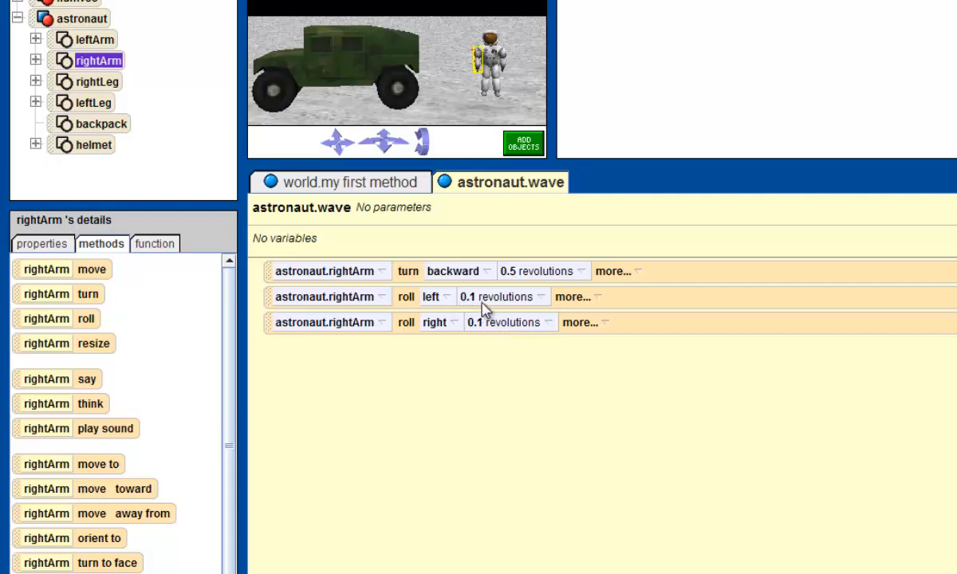
{"action": "mouse_move", "coordinate": [381, 341]}
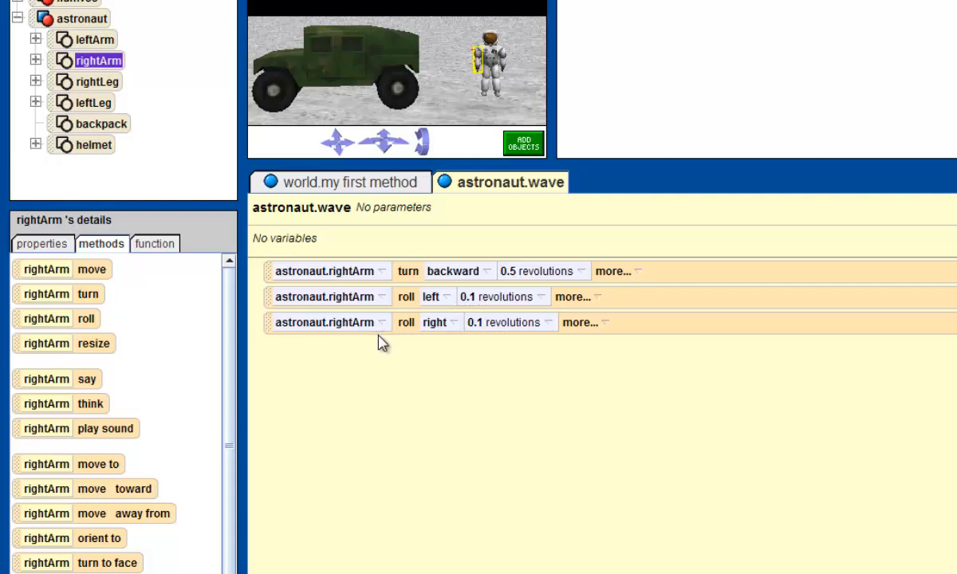
{"action": "mouse_move", "coordinate": [421, 291]}
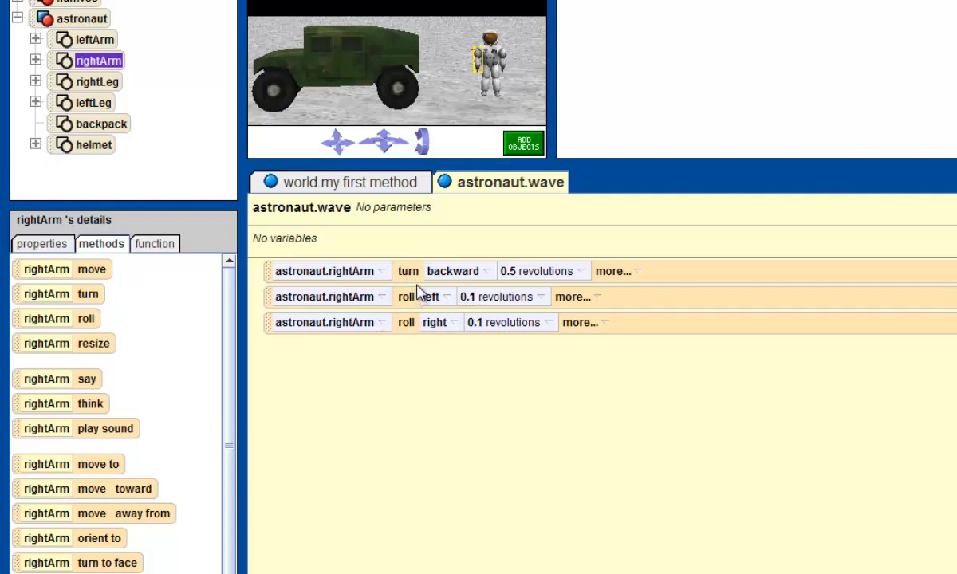
{"action": "mouse_move", "coordinate": [385, 343]}
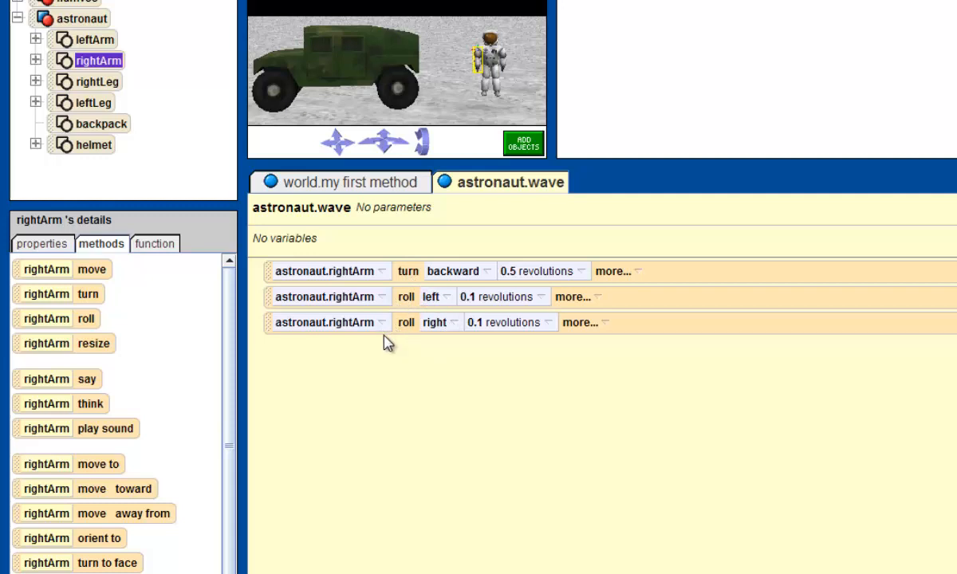
{"action": "mouse_move", "coordinate": [547, 408]}
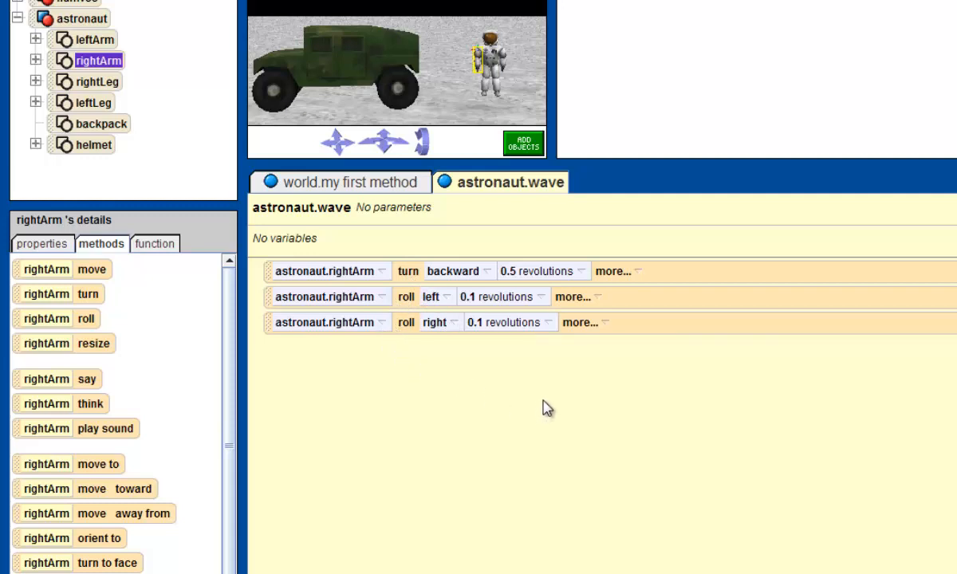
{"action": "mouse_move", "coordinate": [481, 380]}
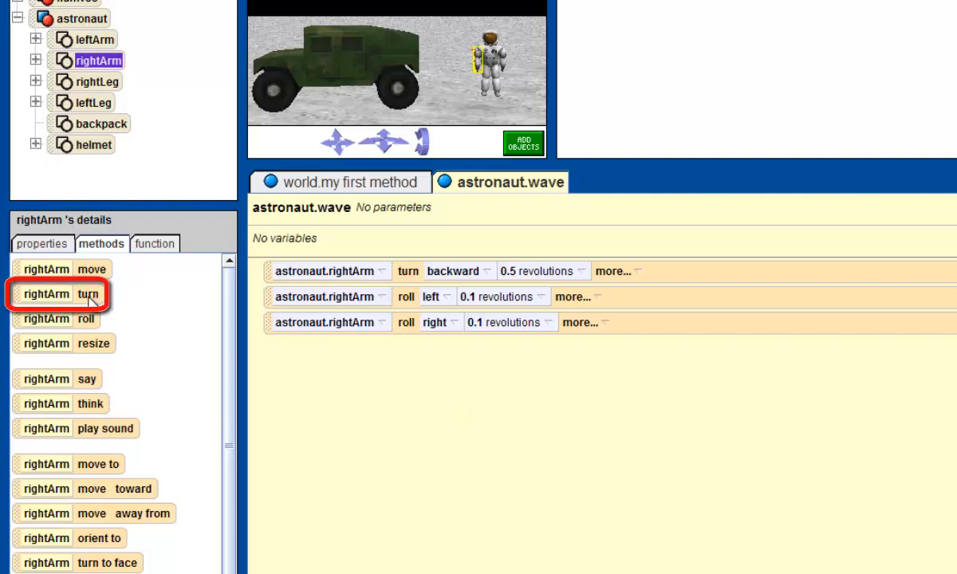
Append a rightArm turn forward 0.5 revolutions step to astronaut.wave
{"action": "left_click_drag", "start_coordinate": [60, 293], "coordinate": [407, 379]}
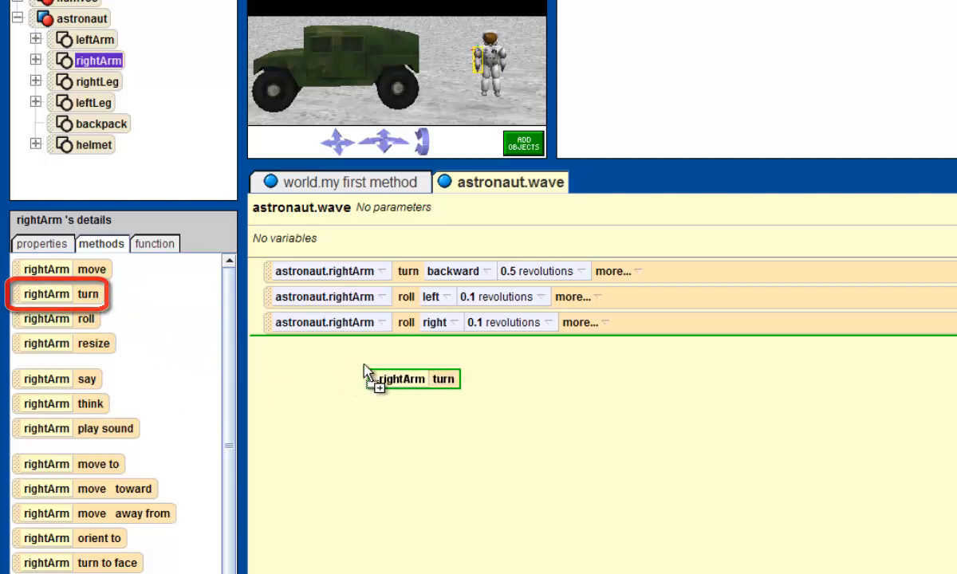
{"action": "left_click", "coordinate": [410, 379]}
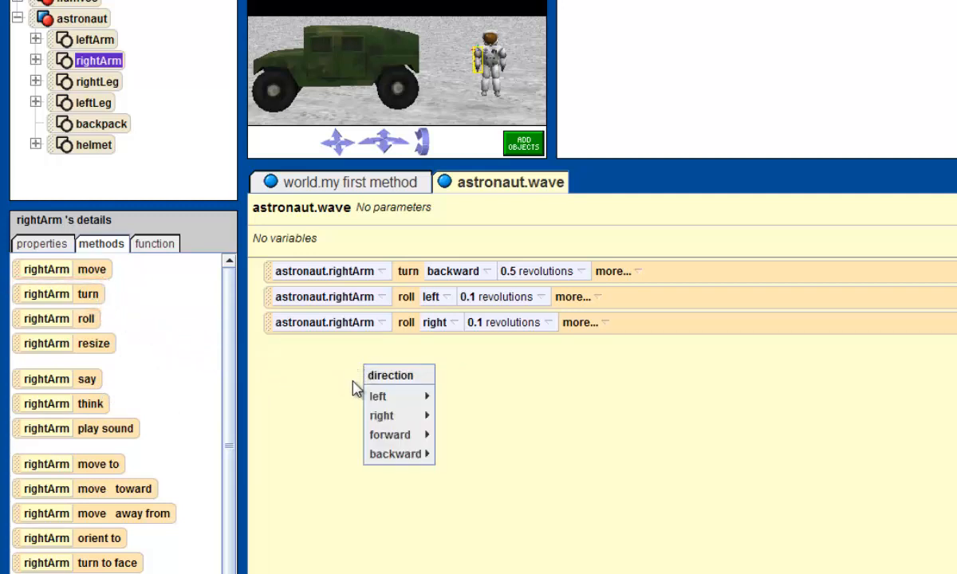
{"action": "mouse_move", "coordinate": [381, 415]}
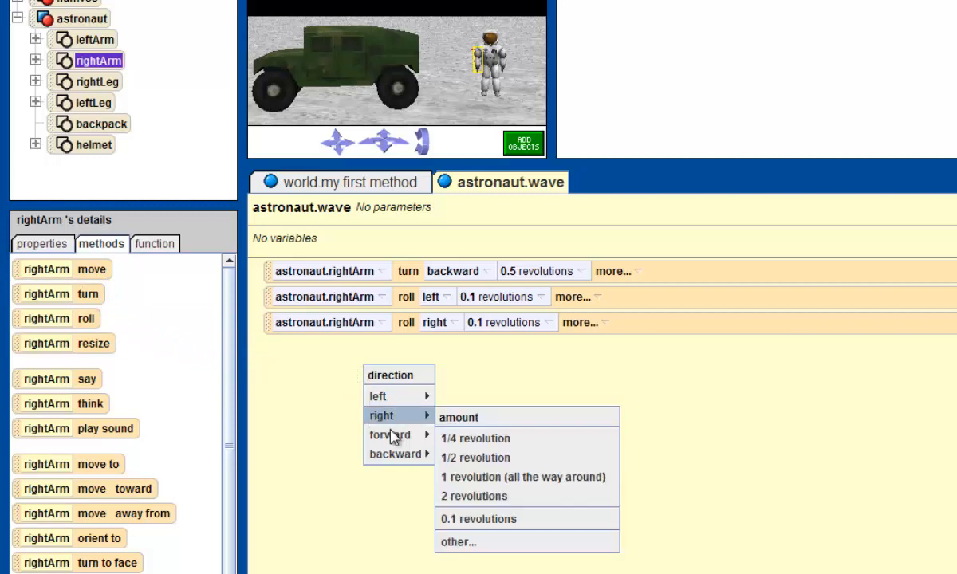
{"action": "mouse_move", "coordinate": [391, 435]}
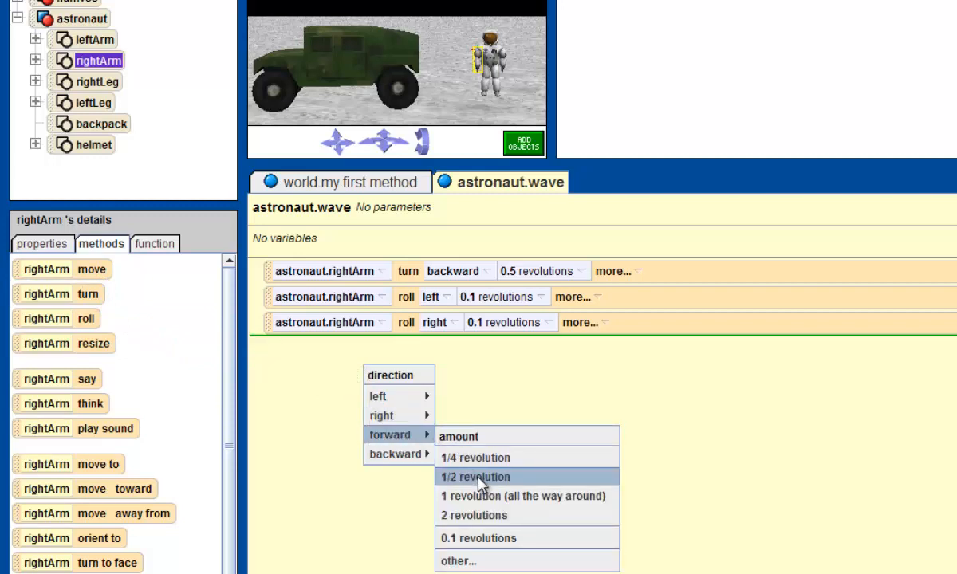
{"action": "left_click", "coordinate": [475, 476]}
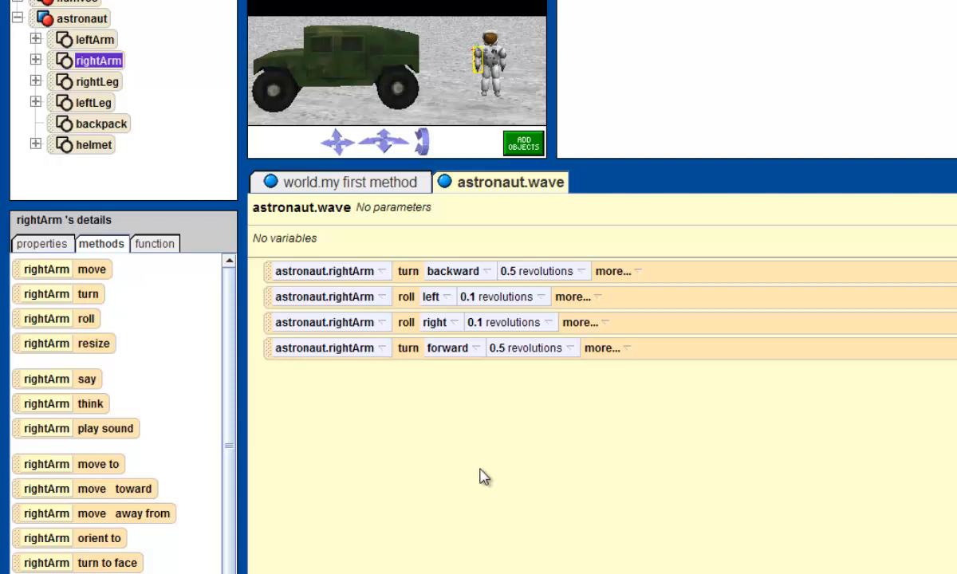
{"action": "mouse_move", "coordinate": [474, 471]}
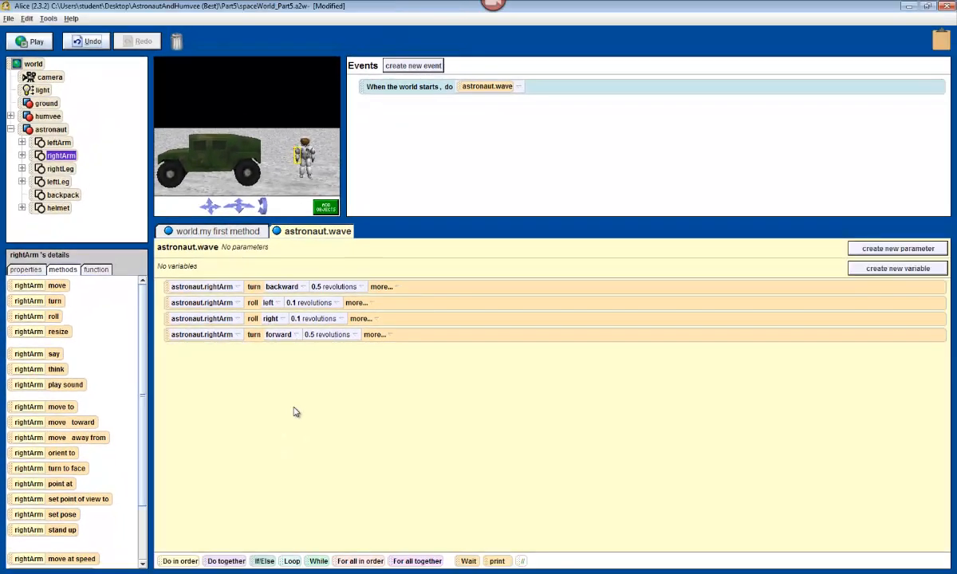
{"action": "mouse_move", "coordinate": [276, 395]}
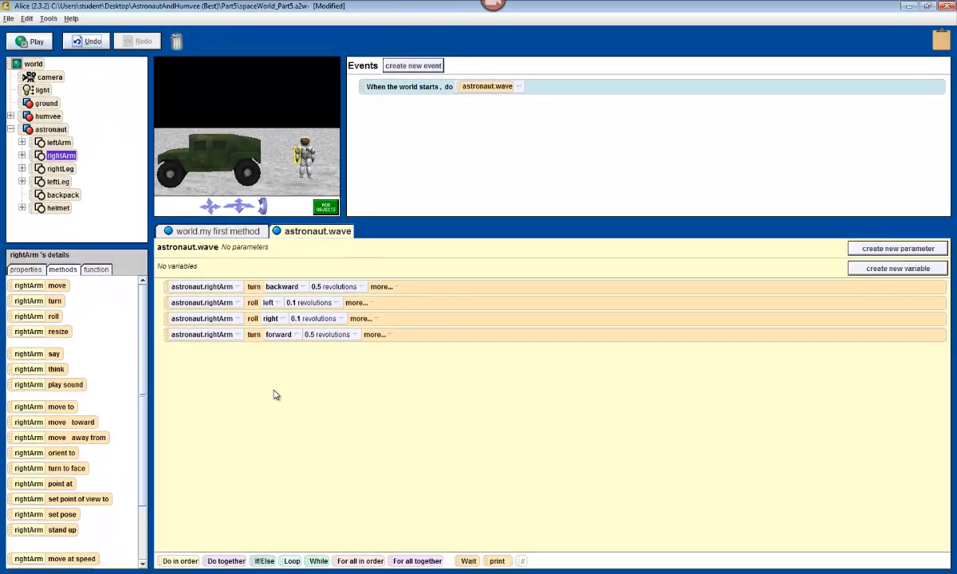
{"action": "mouse_move", "coordinate": [499, 257]}
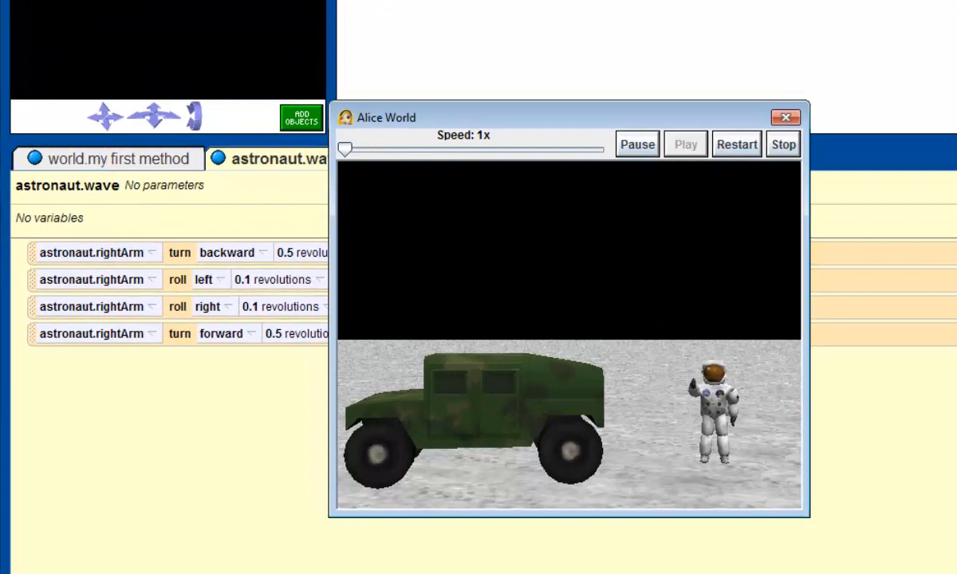
{"action": "left_click", "coordinate": [735, 144]}
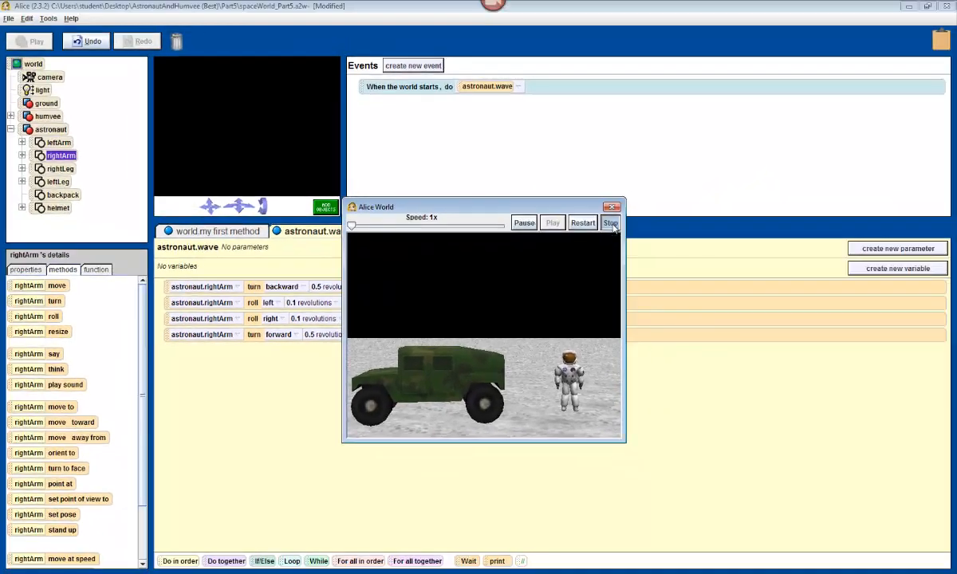
{"action": "left_click", "coordinate": [610, 223]}
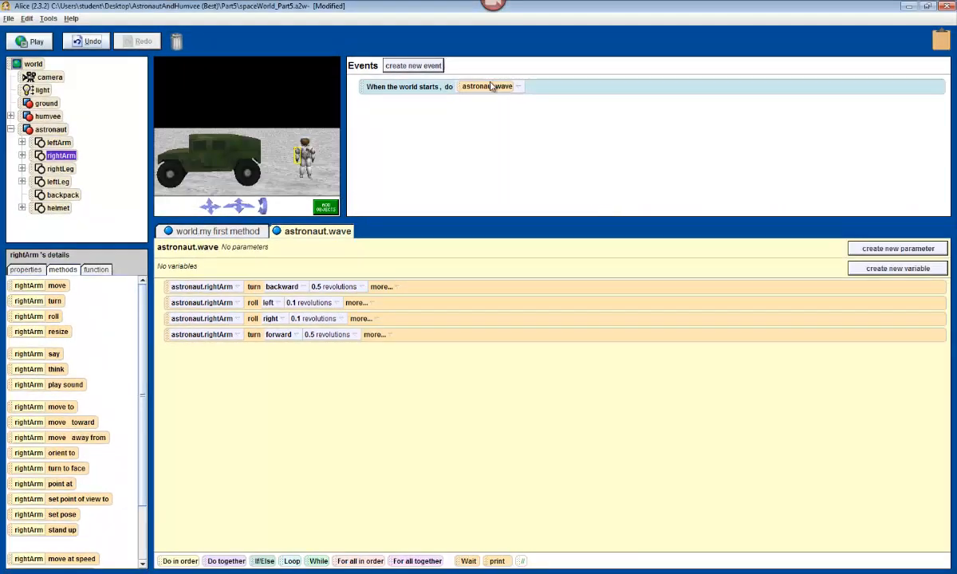
{"action": "mouse_move", "coordinate": [417, 110]}
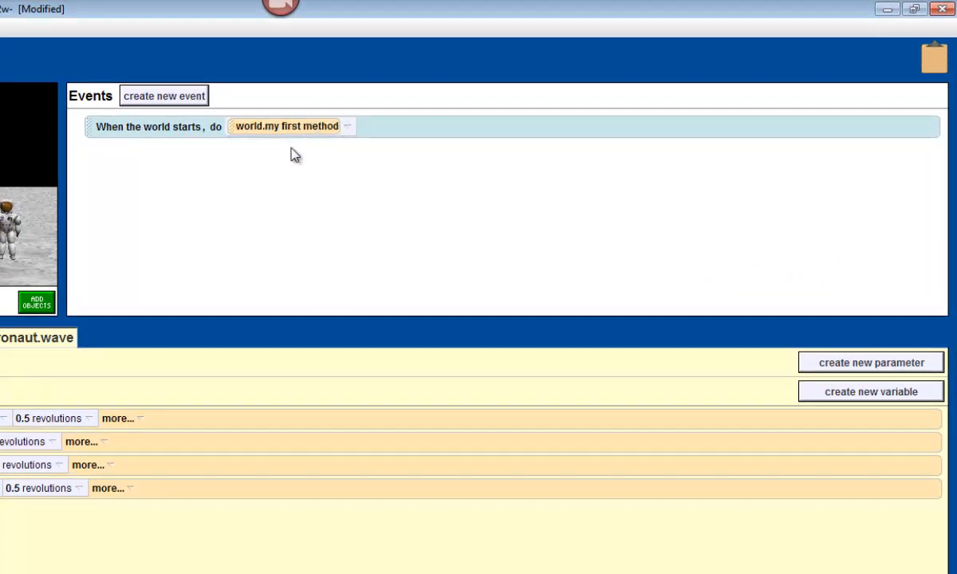
{"action": "mouse_move", "coordinate": [319, 175]}
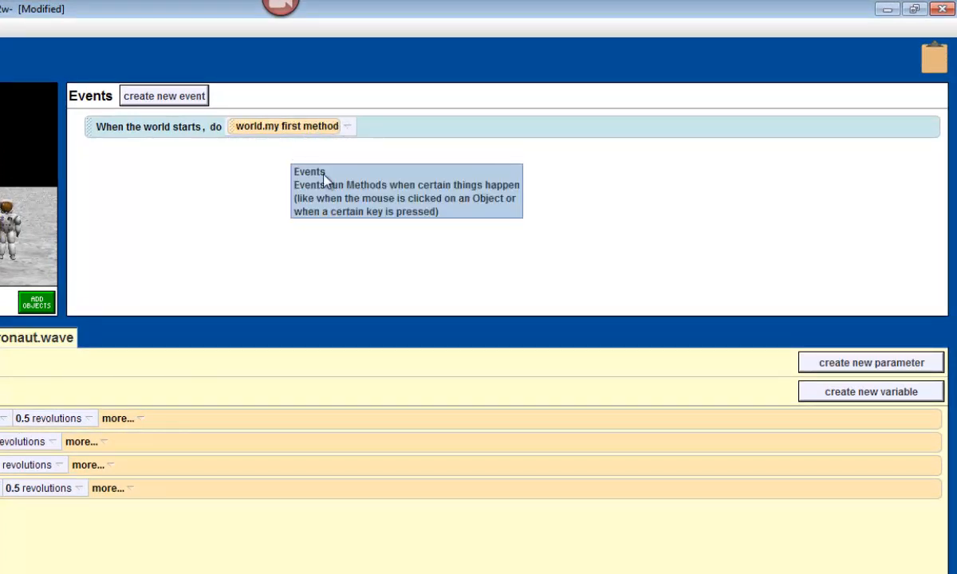